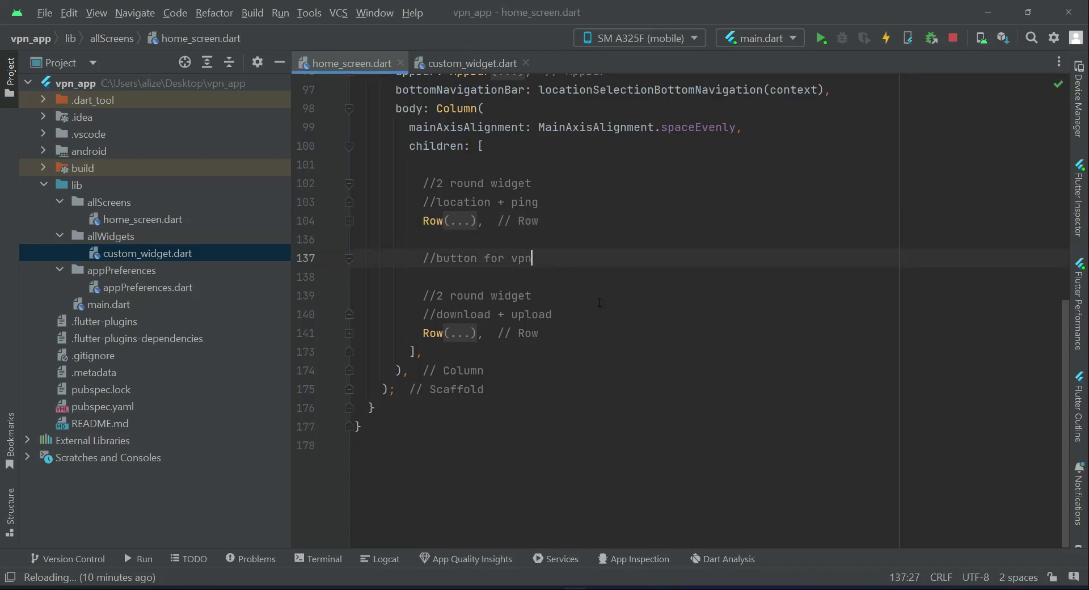
- Add a vpnRoundButton() call on a new line below the '//button for vpn' comment
key(enter)
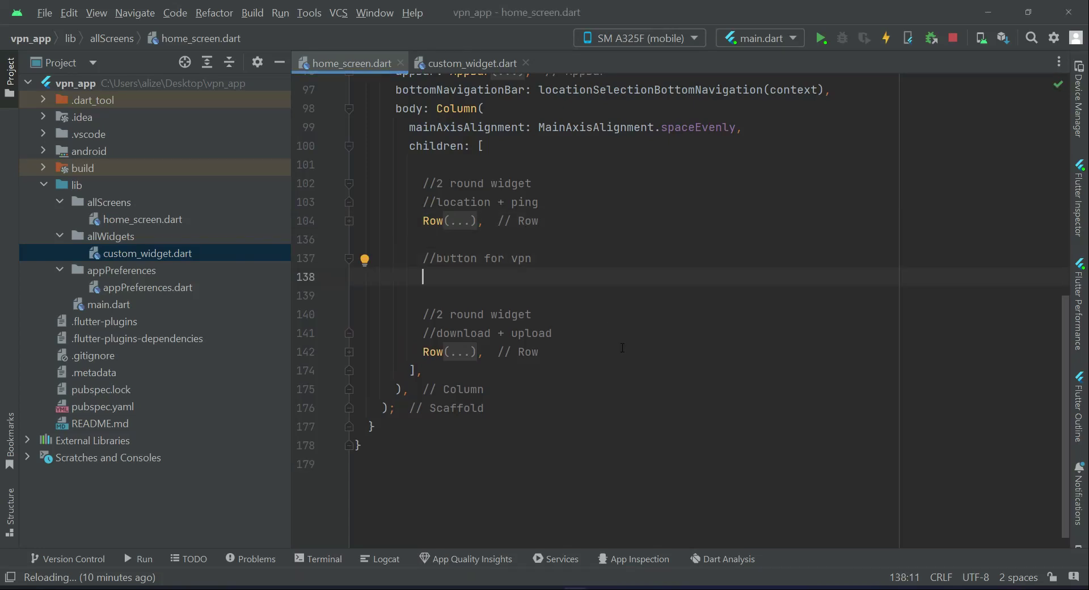
text(vp)
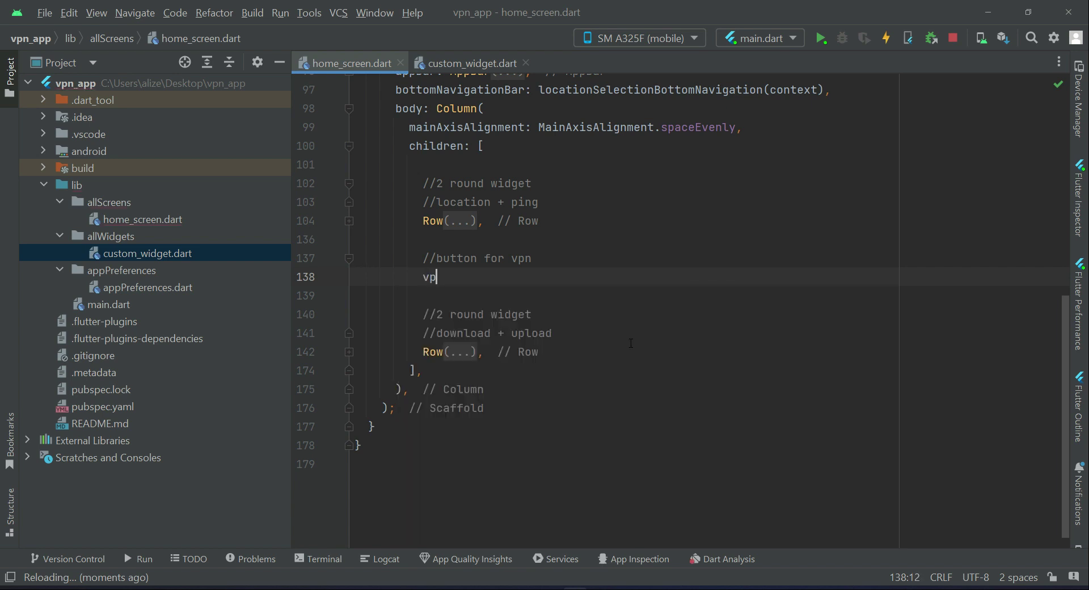
text(n)
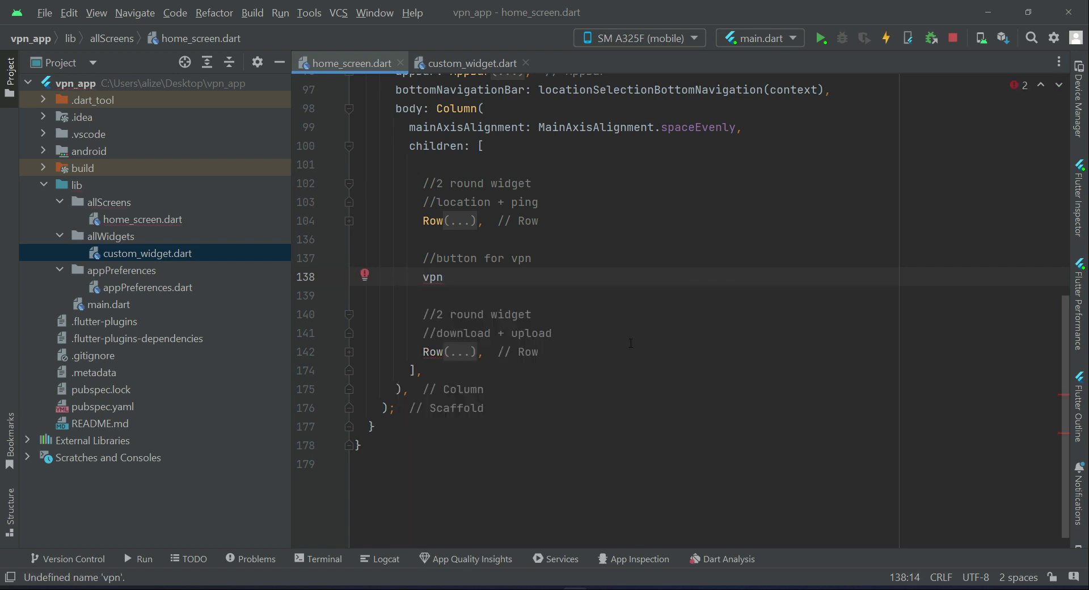
text(RoundButto)
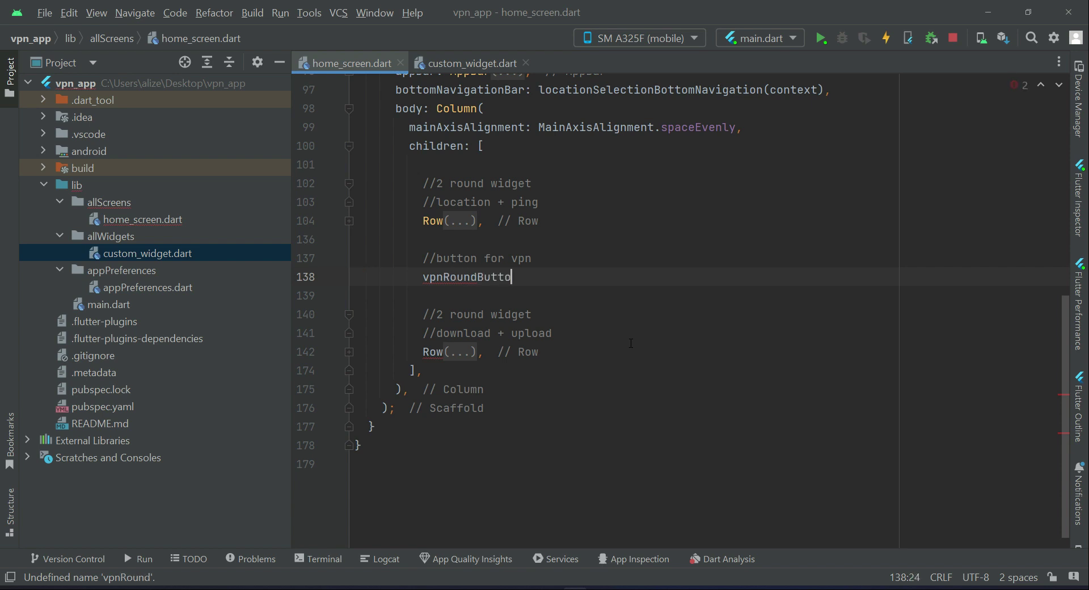
text(n(),)
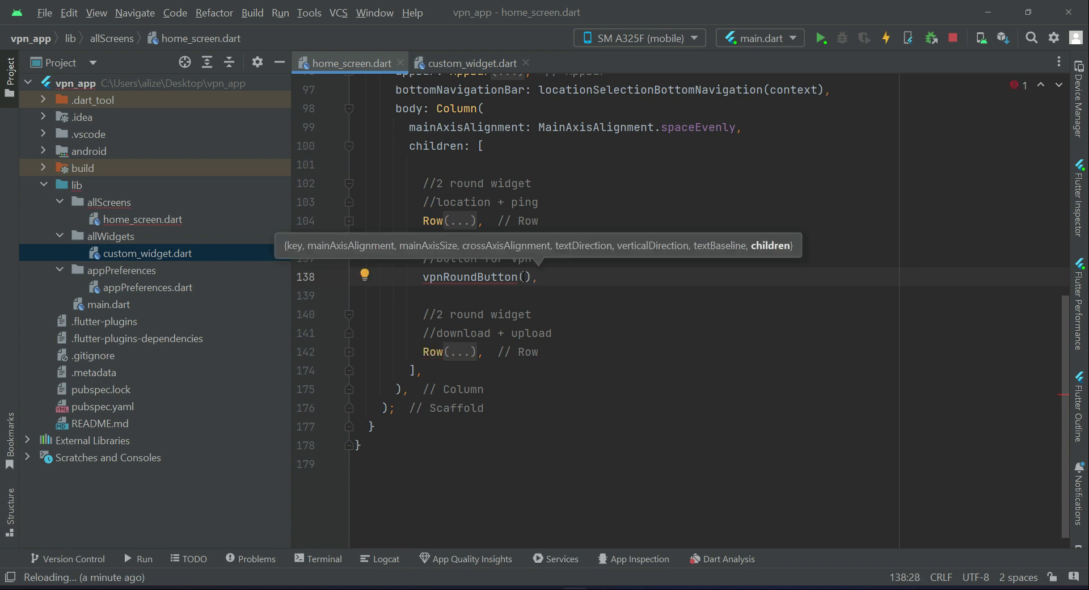
double_click(471, 277)
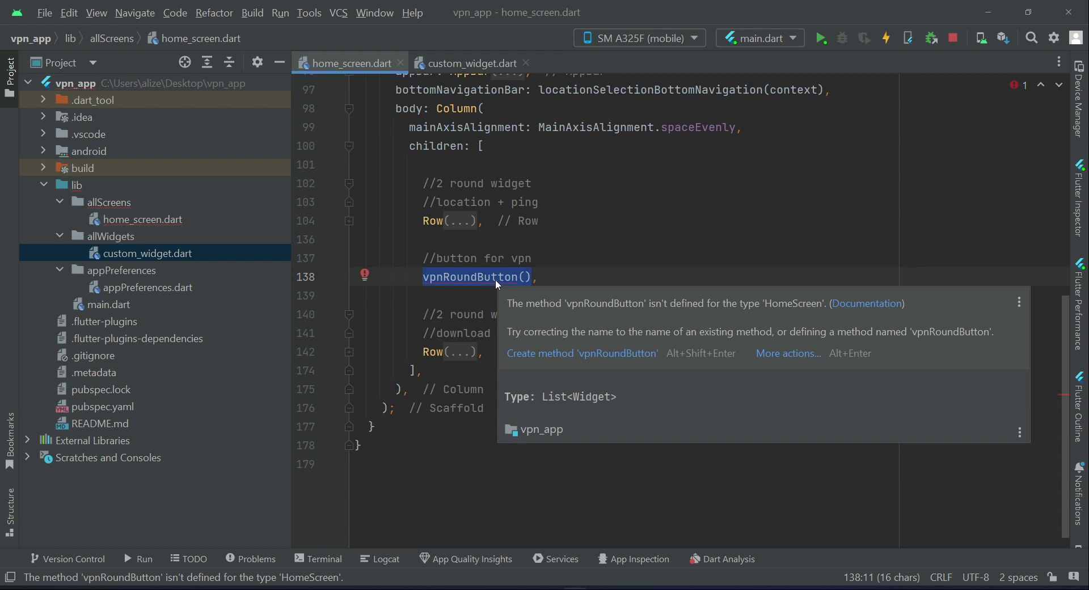
mouse_move(497, 289)
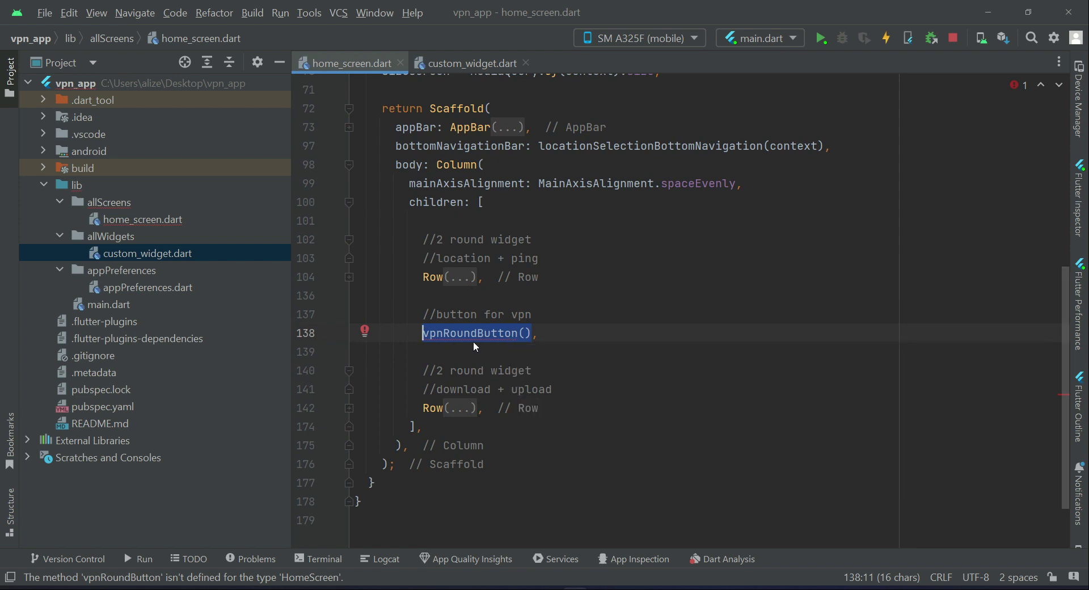
double_click(469, 332)
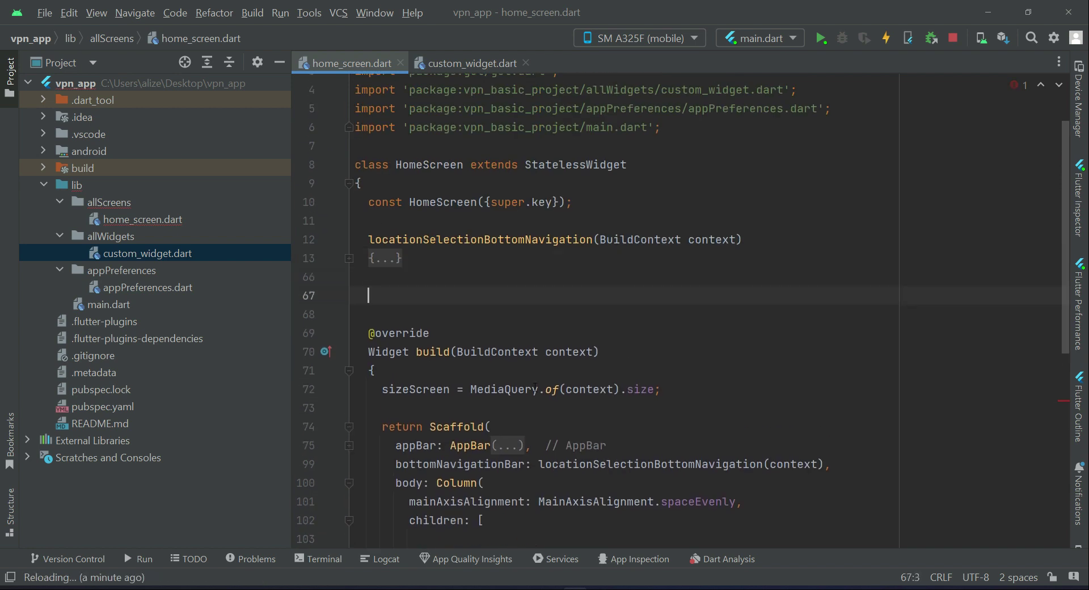
- Define Widget vpnRoundButton() returning a Column whose children start with a Semantics widget
text(Widget)
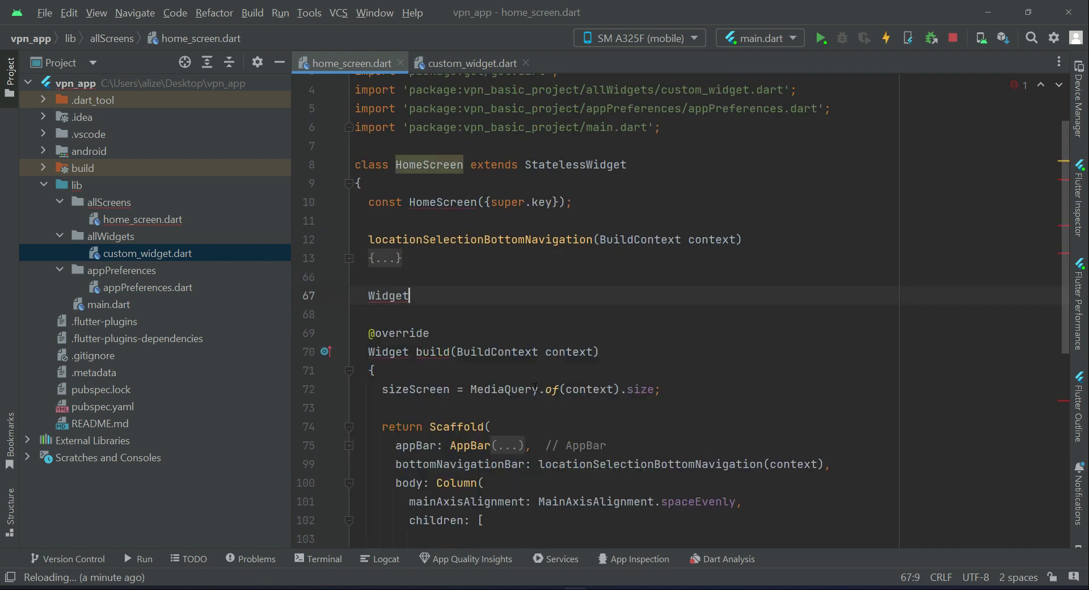
text(vpnRoundButton)
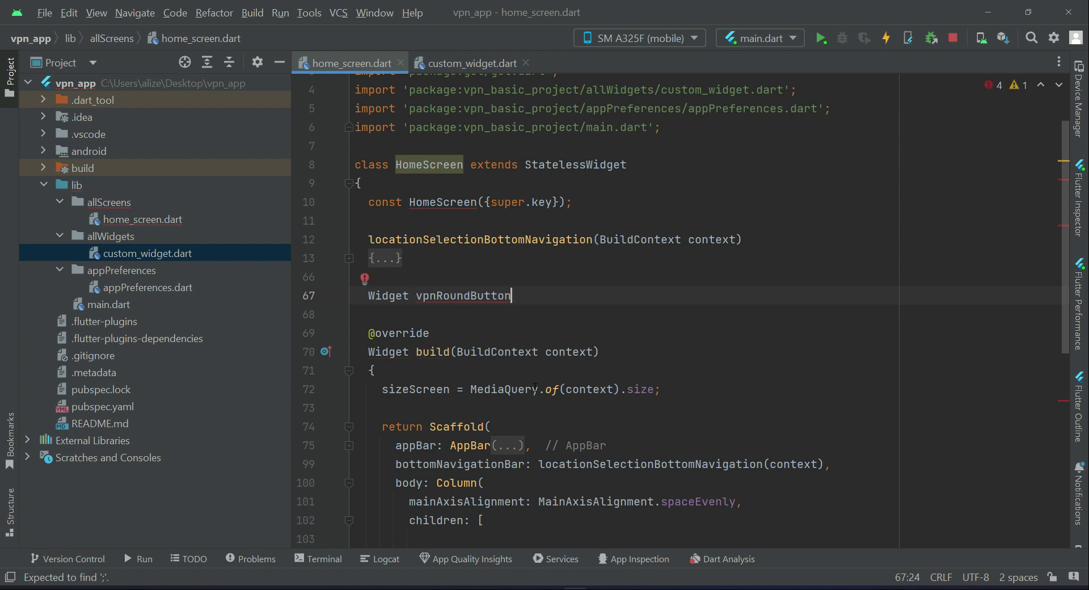
text((){})
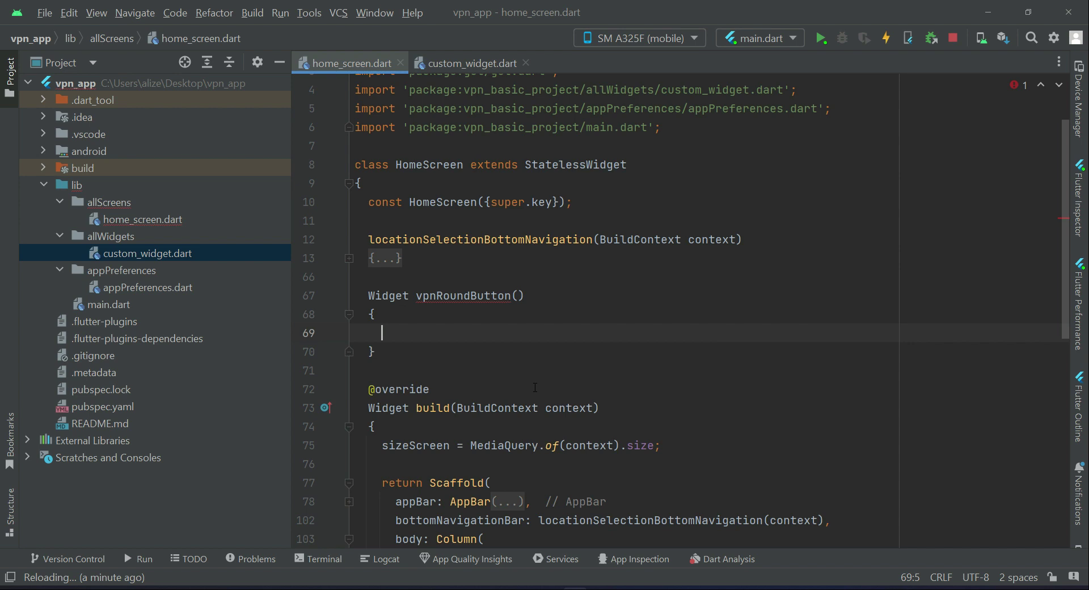
text(return Column()
text(button:)
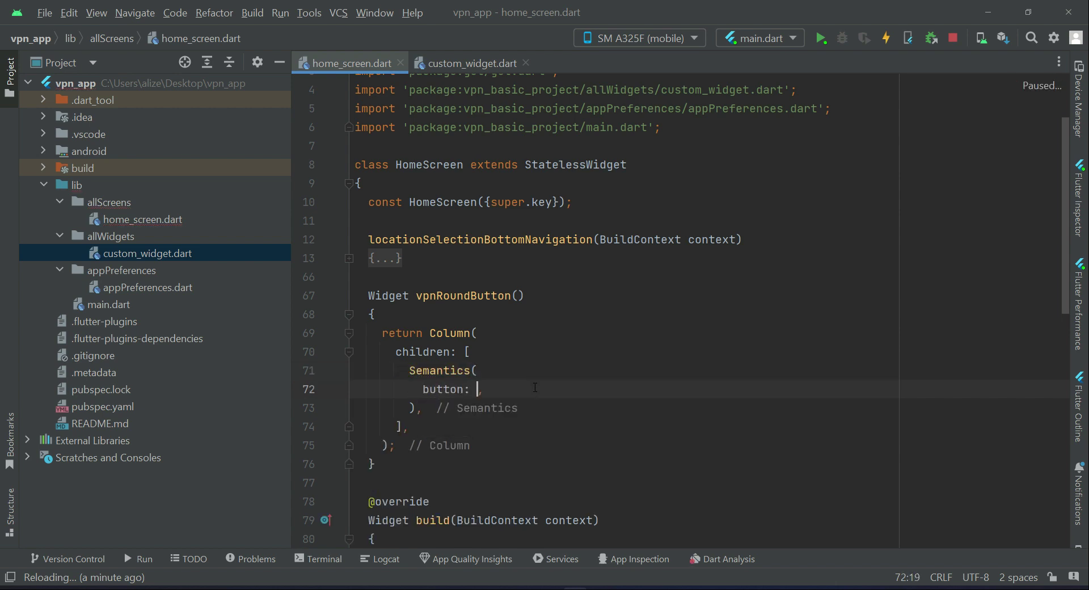
- Set button: true and wrap an InkWell with empty onTap and BorderRadius.circular(100)
text(true)
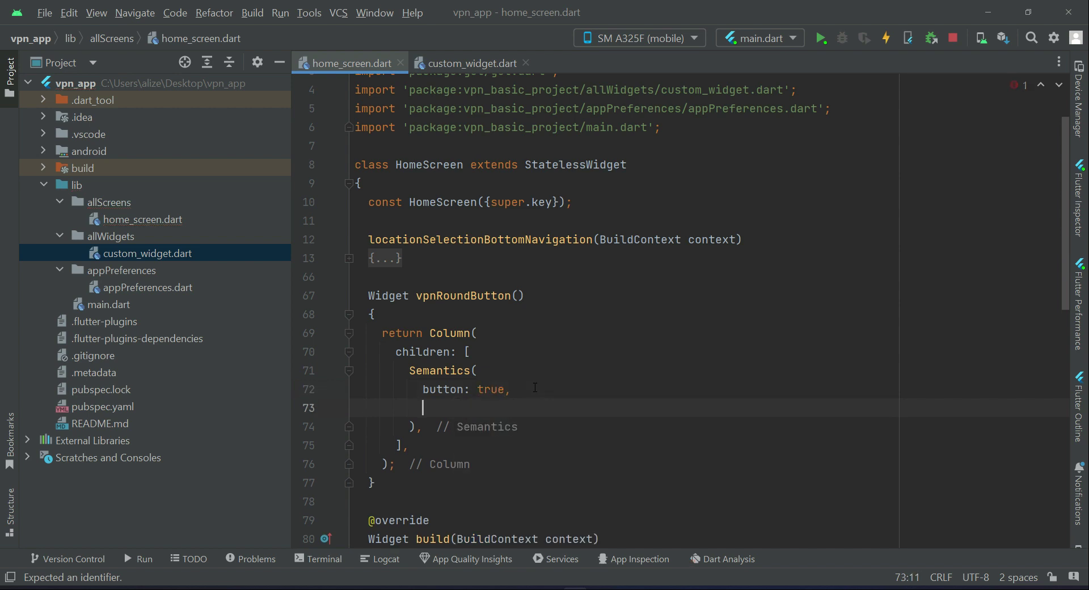
text(child: I,)
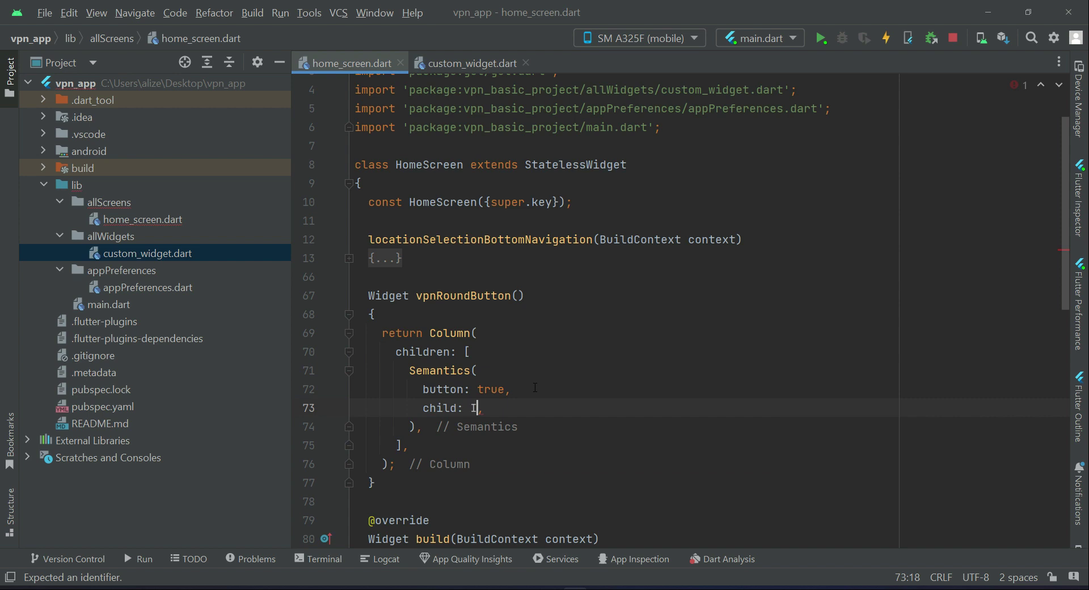
text(nkWell)
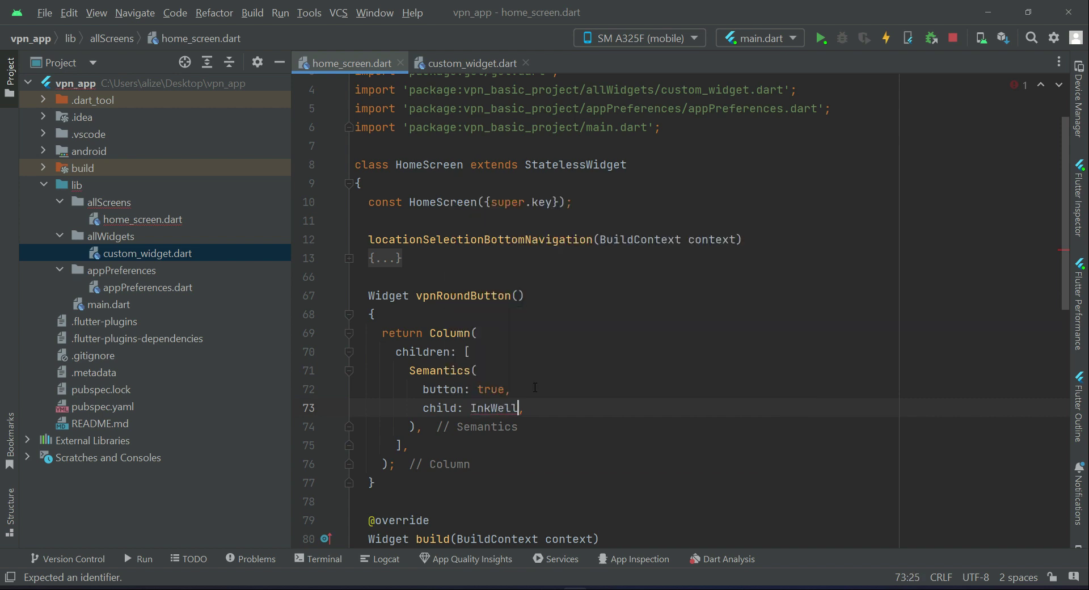
text(()
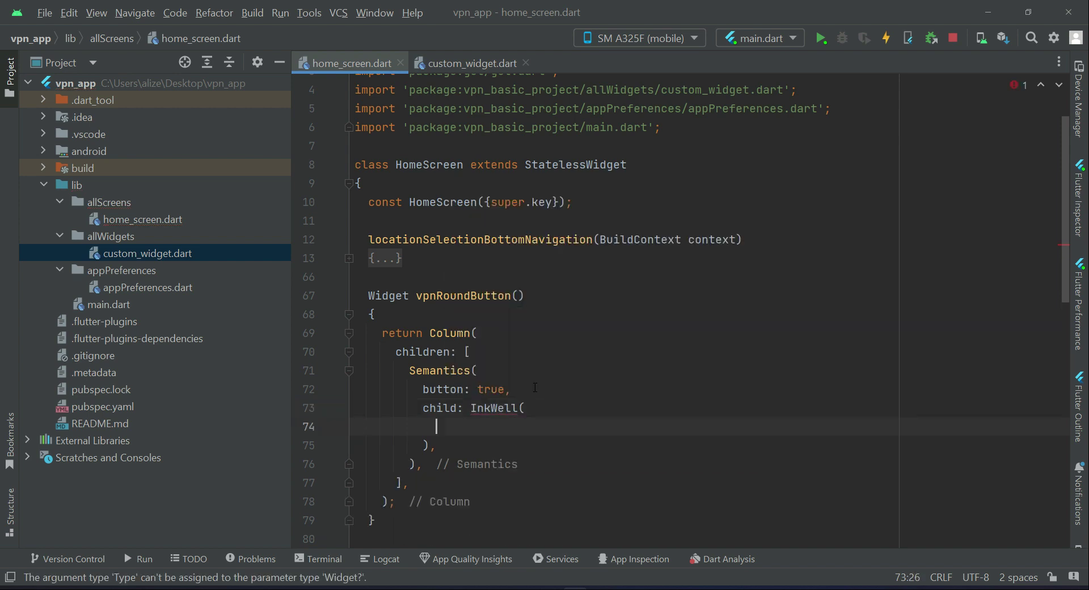
text(ont)
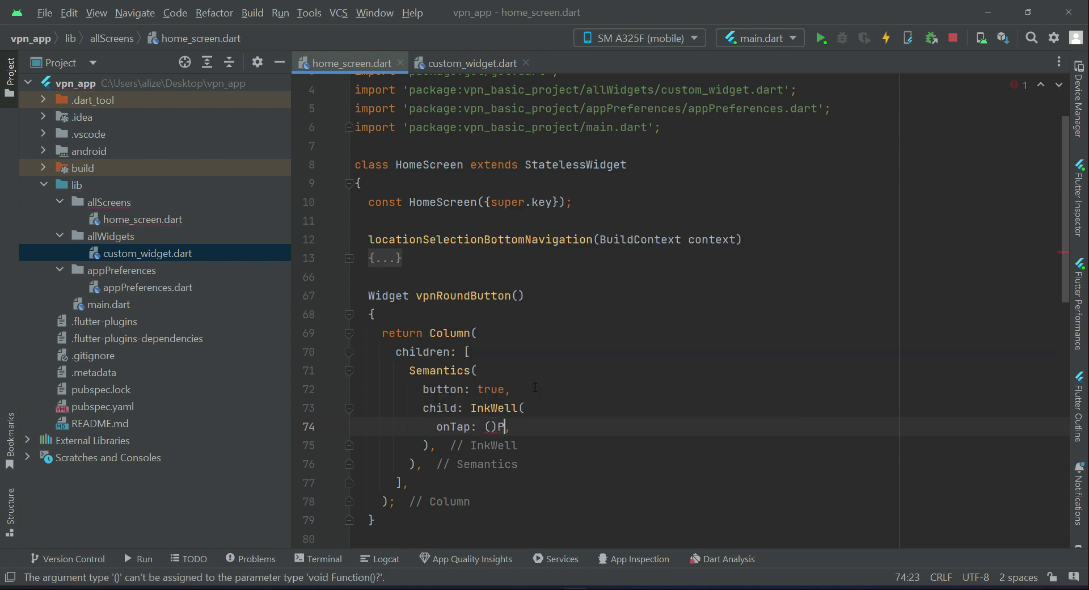
text({)
text(borderRadius: ,)
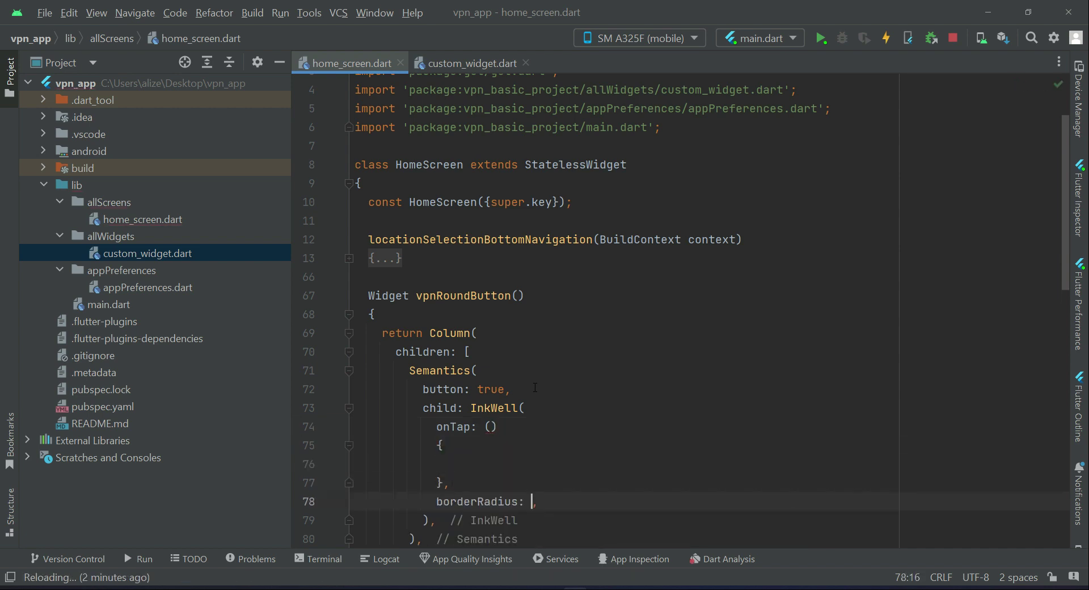
text(BorderRadius.circular(radius)
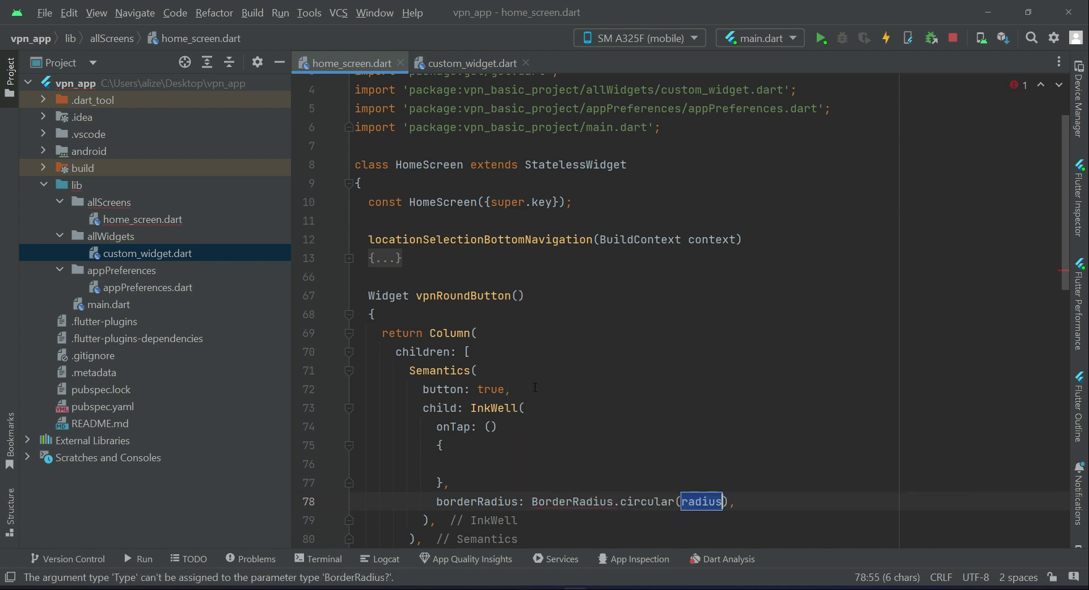
text(100)
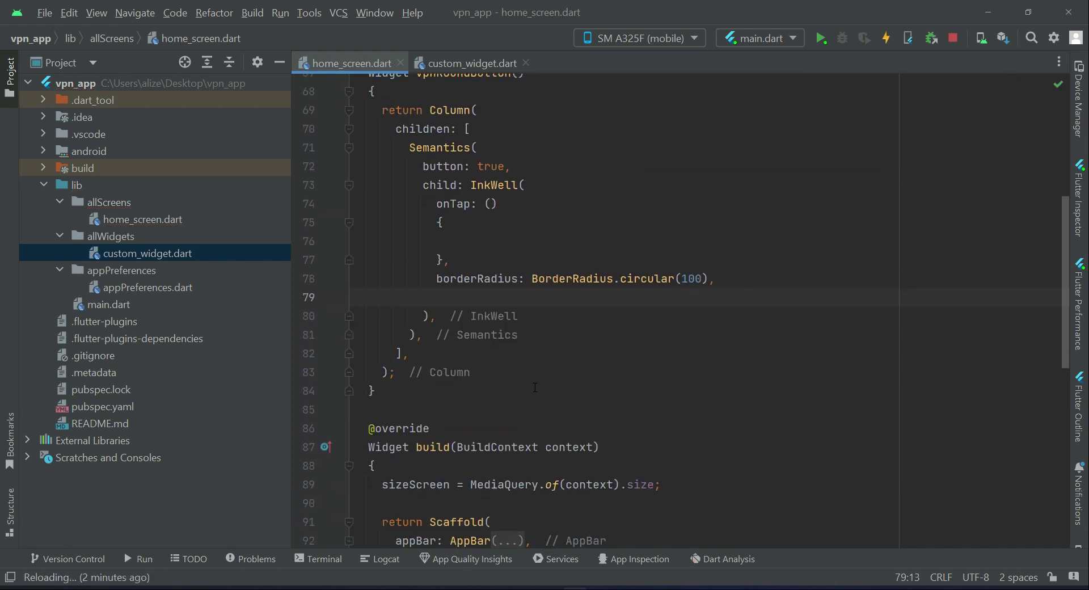
- Give the InkWell a child Container with EdgeInsets.all(18) padding
text(ch)
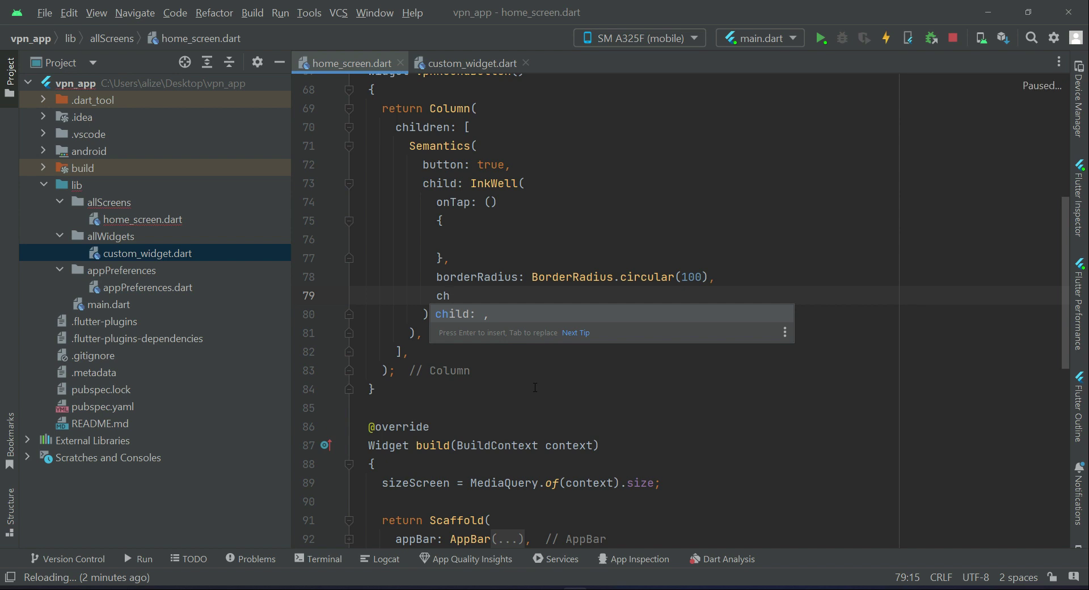
text(Container()
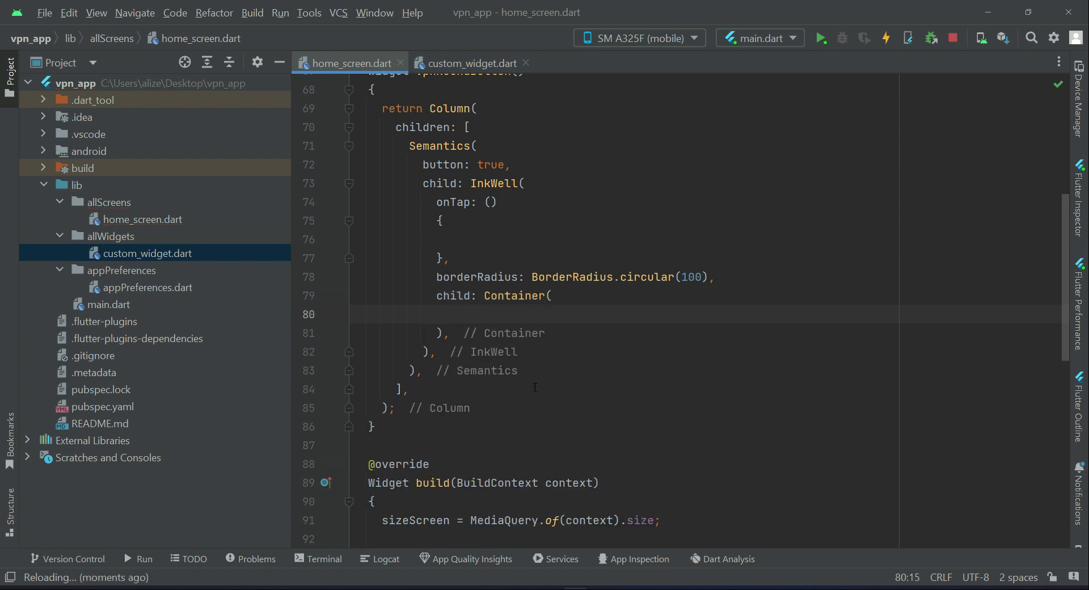
text(padding: EdgeInsets.all(18),)
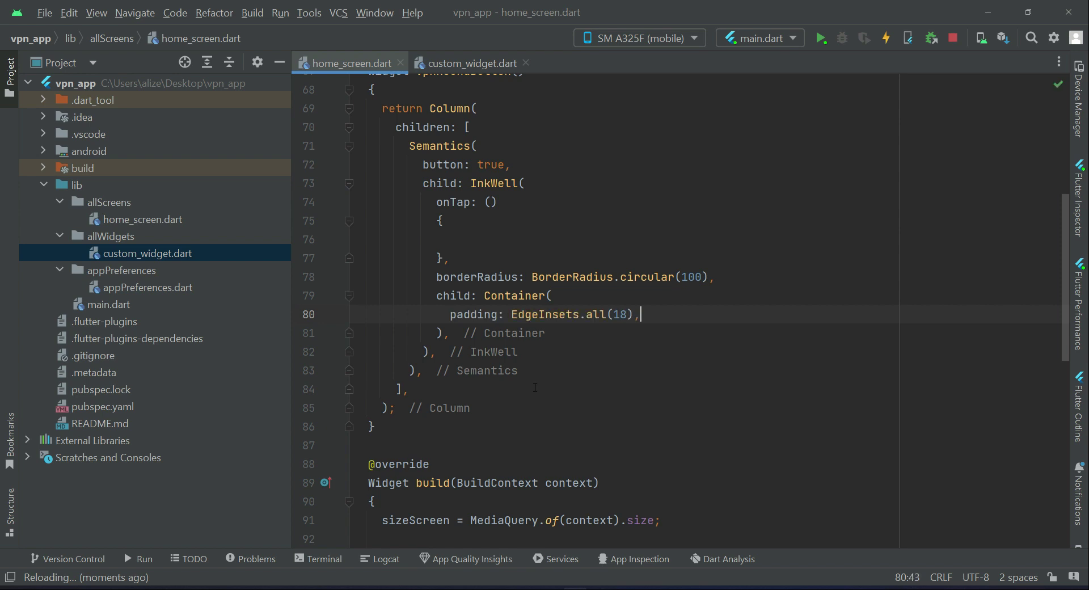
key(enter)
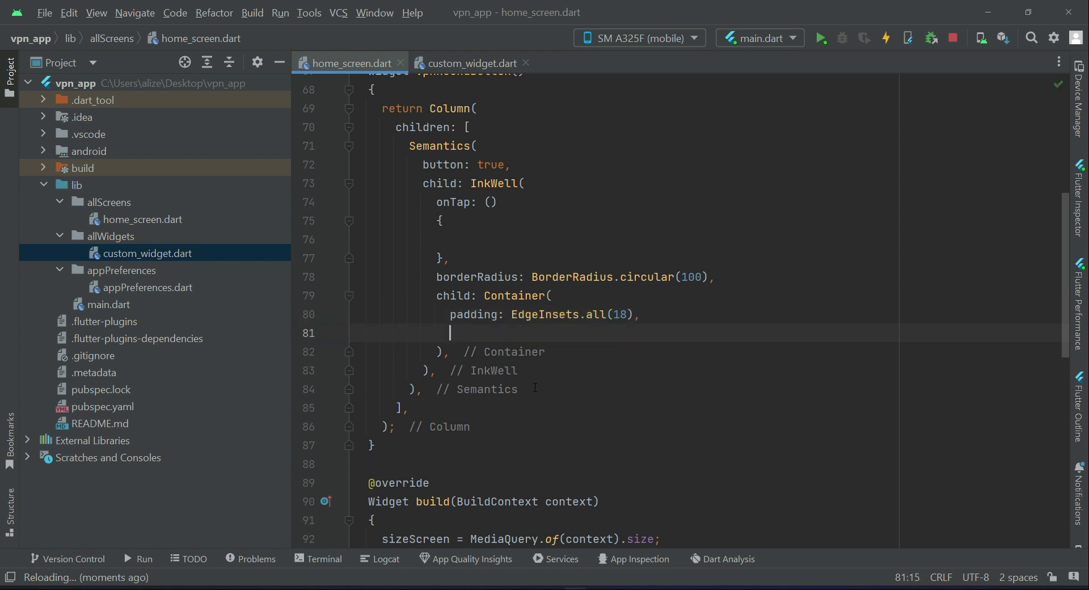
- Add a BoxDecoration with BoxShape.circle and a color property to the Container
text(decoration: ,)
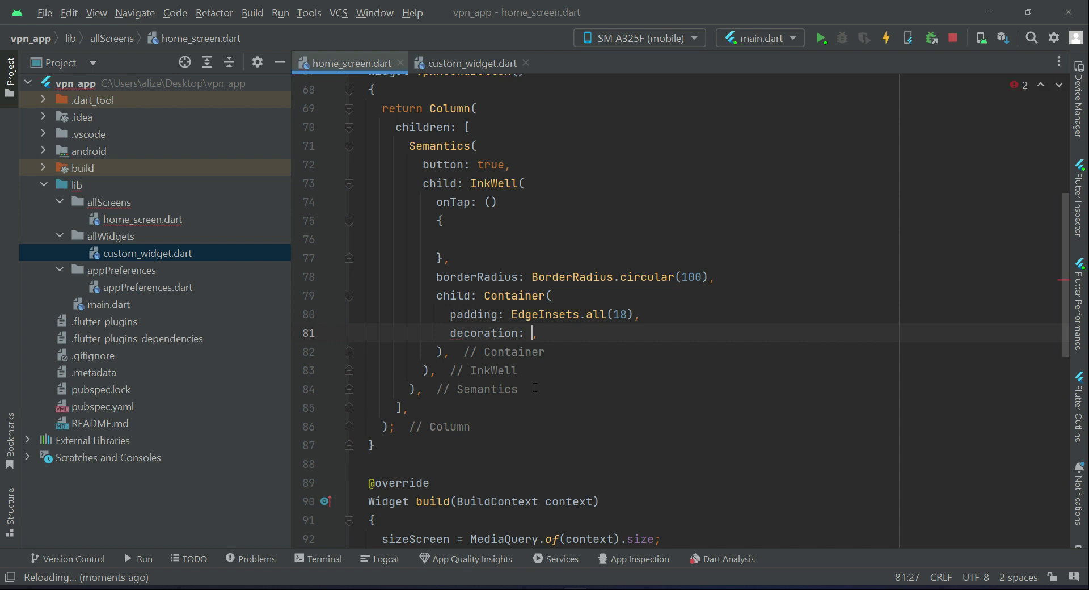
text(BoxDecoration)
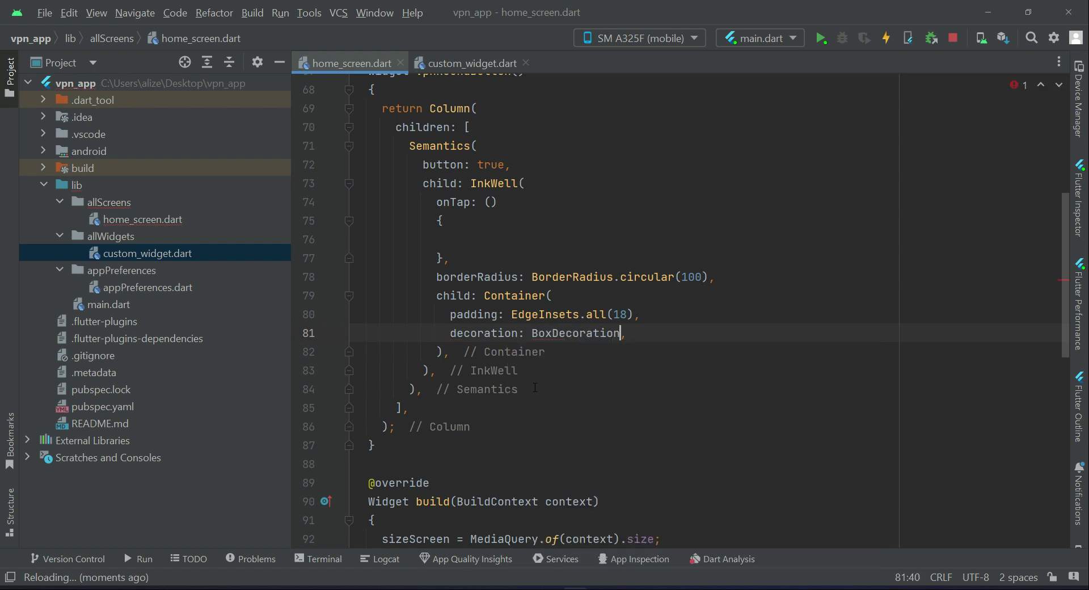
text(()
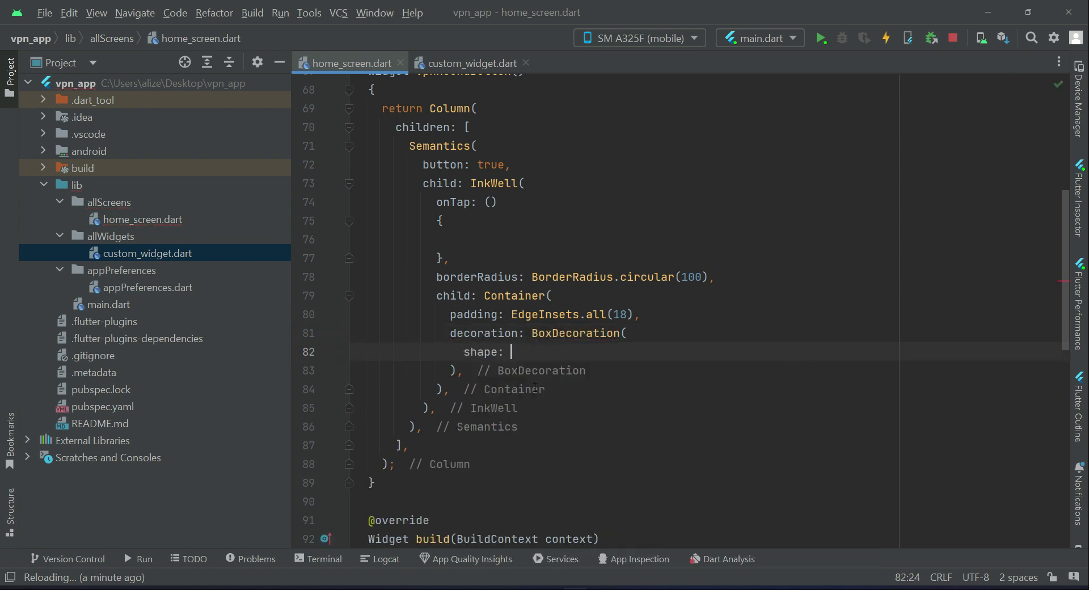
text(Boxs)
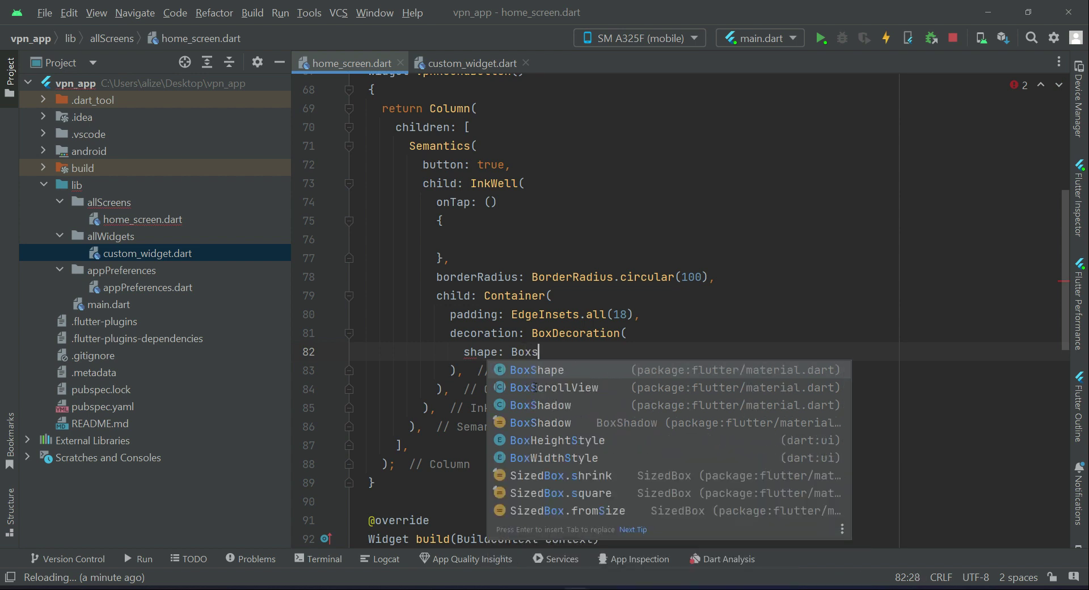
text(Shape.circle,)
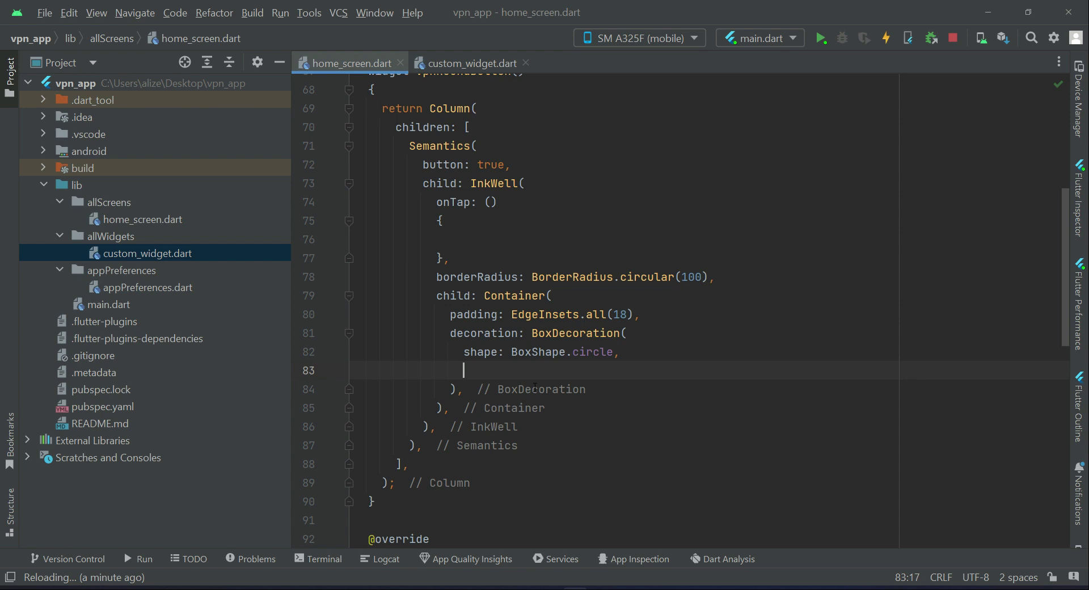
text(co)
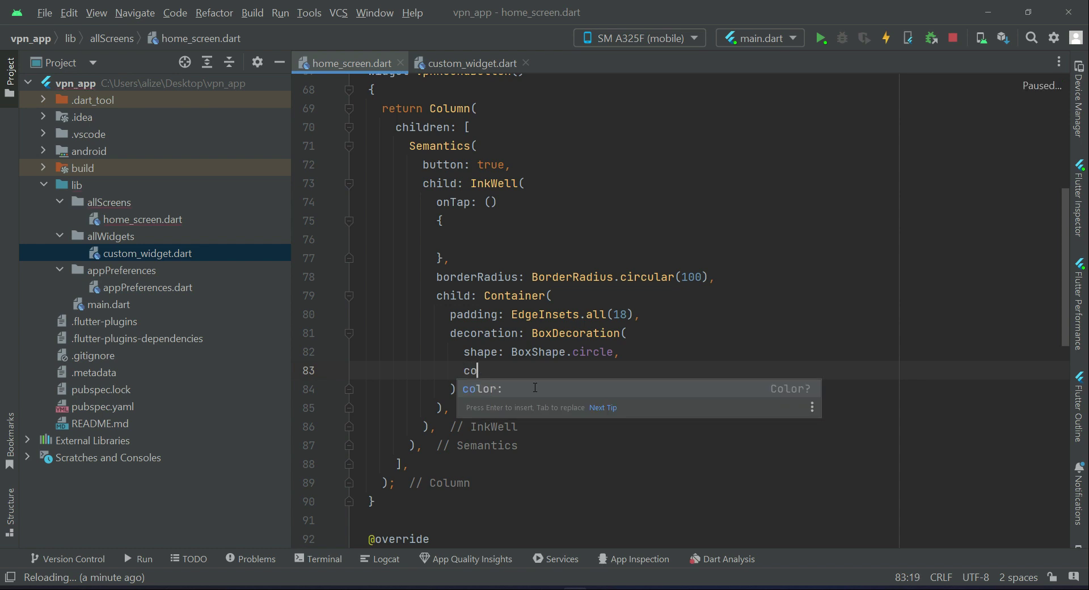
key(Enter)
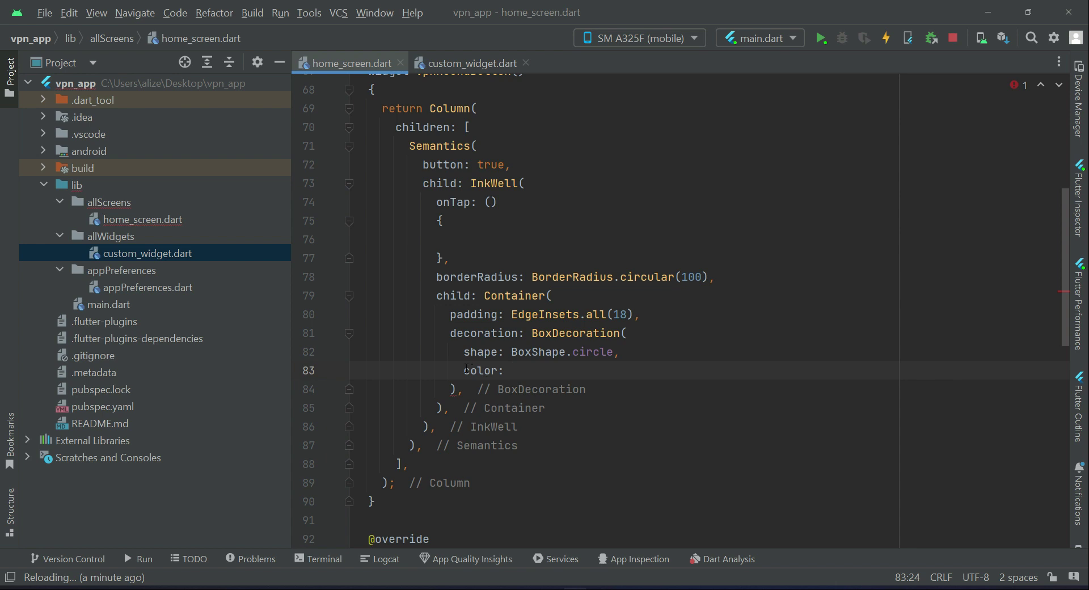
mouse_move(482, 371)
text(child: ,)
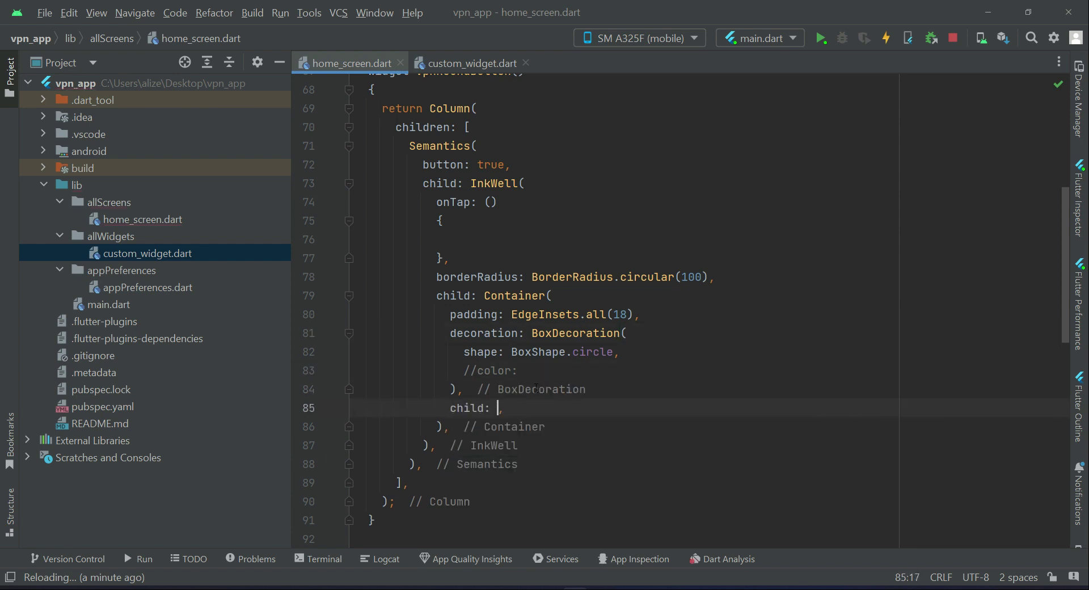
- Nest a second Container with padding 18 and a circular BoxDecoration with commented-out color
text(Container()
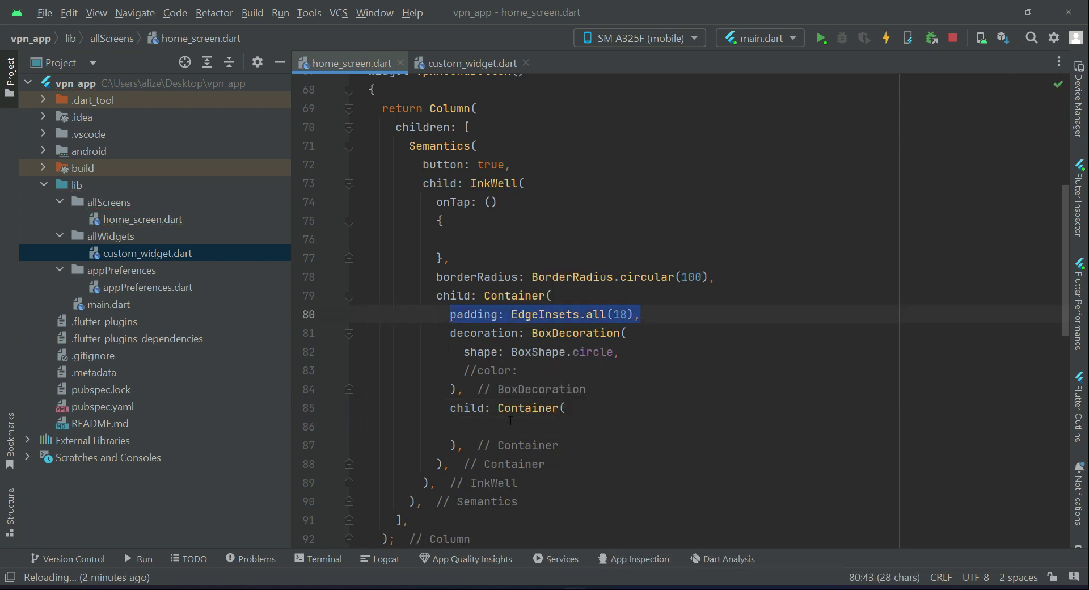
text(padding: EdgeInsets.all(18),)
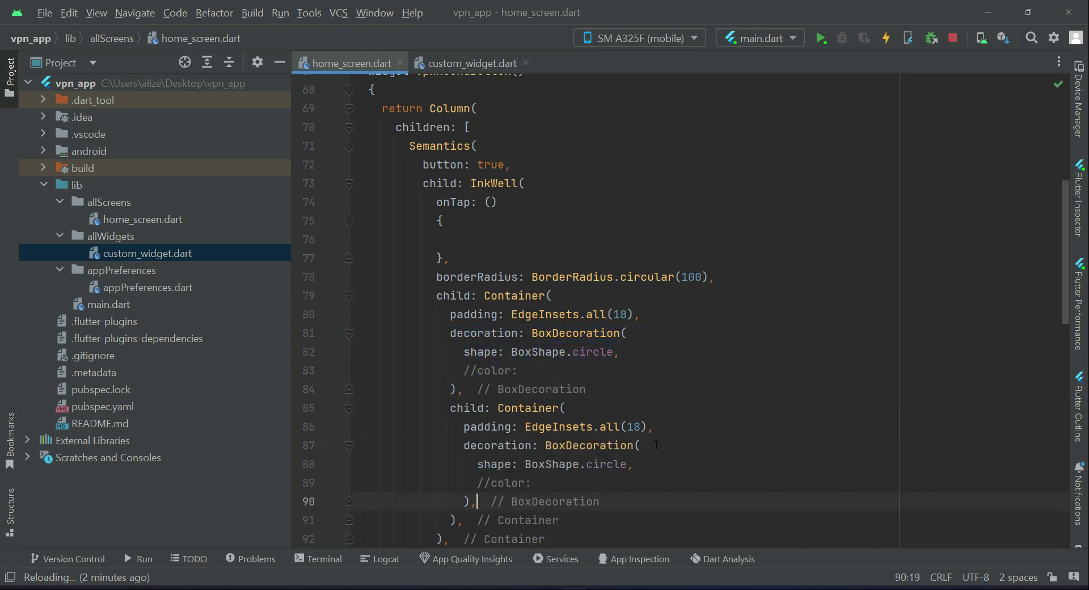
double_click(498, 481)
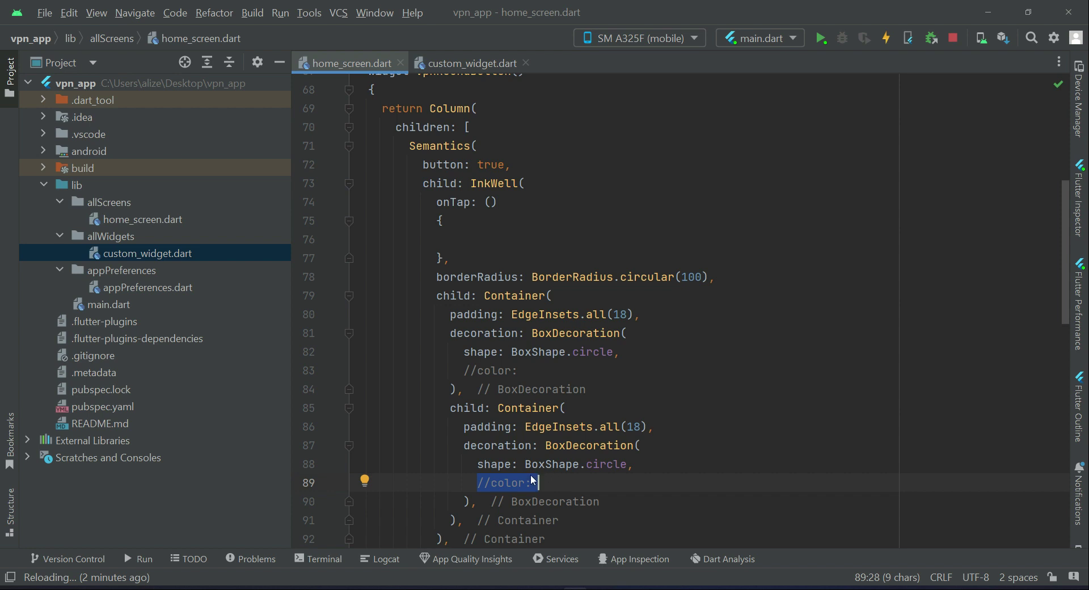
scroll(down, 3)
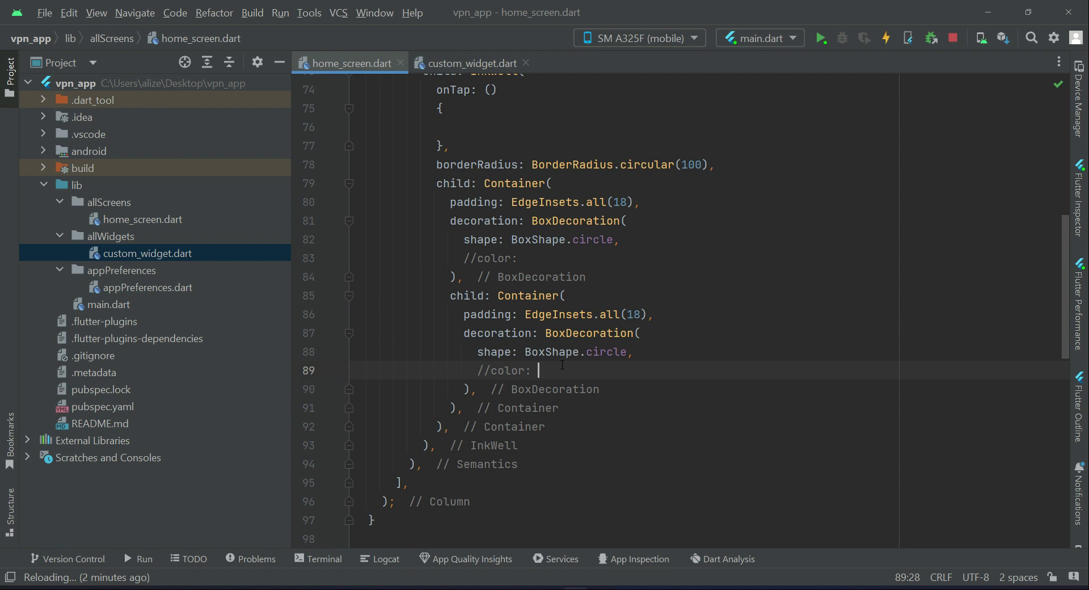
click(639, 333)
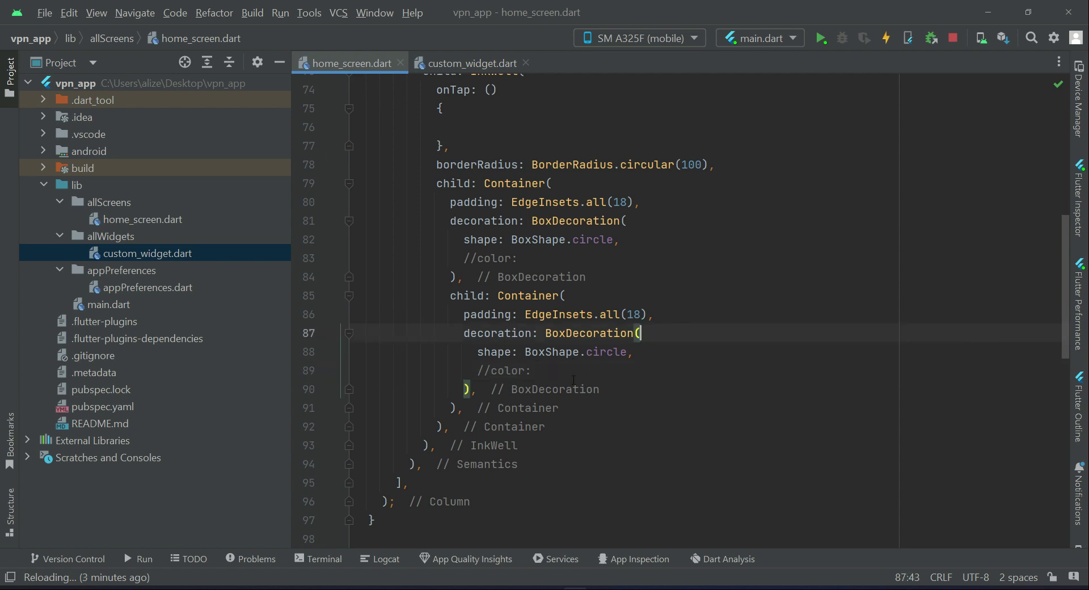
text(child: C,)
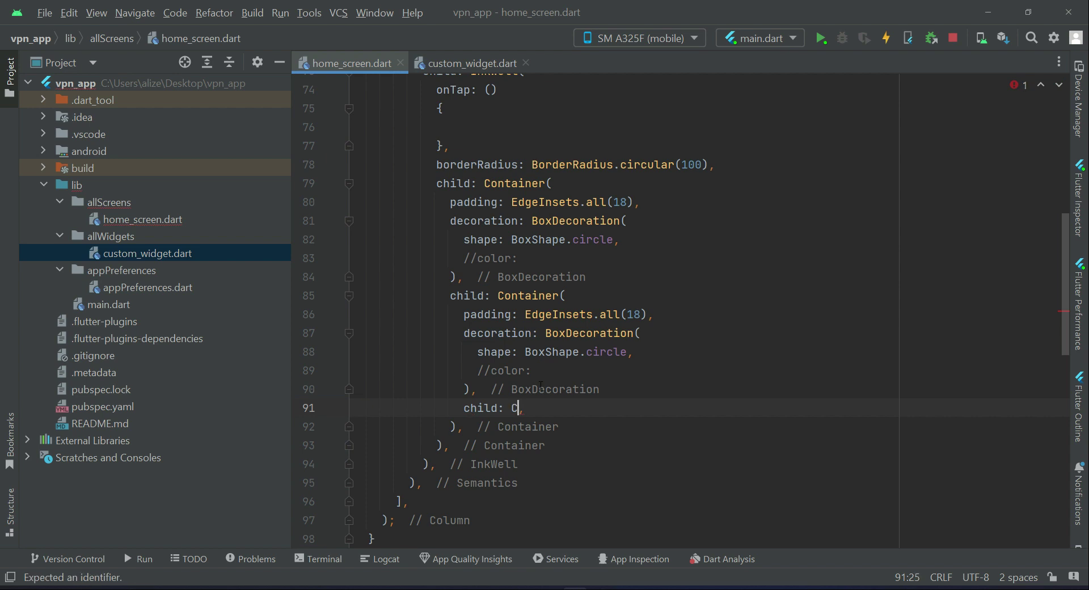
- Nest an innermost Container sized sizeScreen.height * .14 and width * .14 with circular BoxDecoration
text(ontainer())
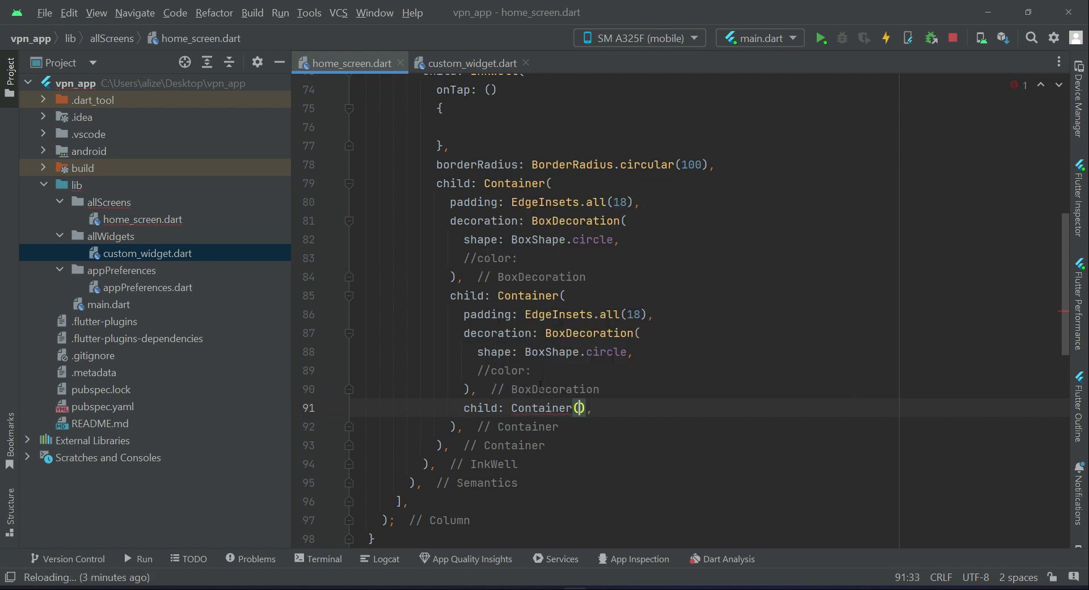
text(width: ,)
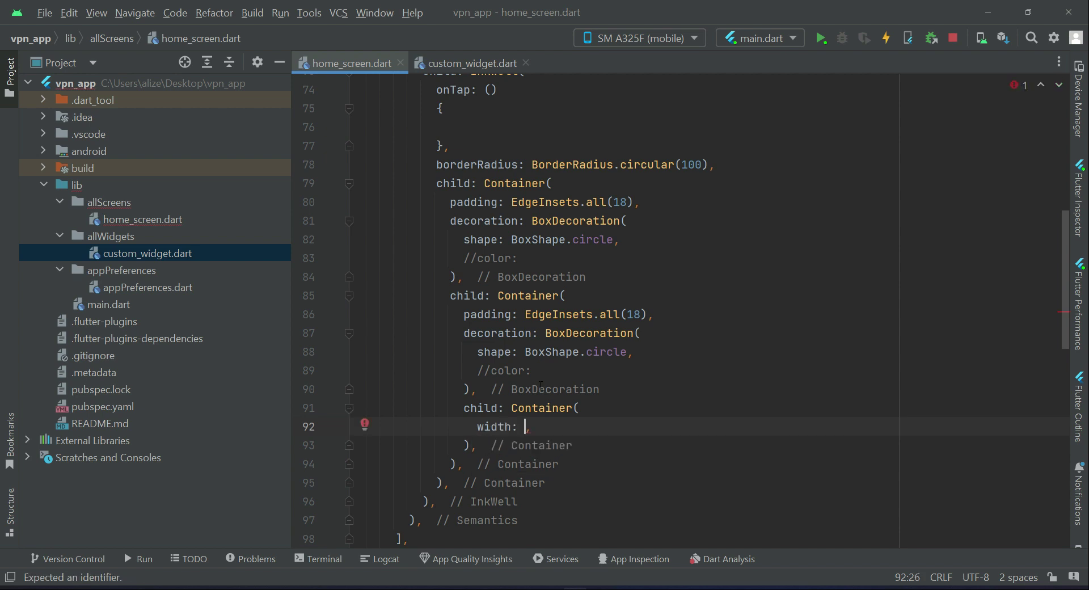
text(sizeScreen)
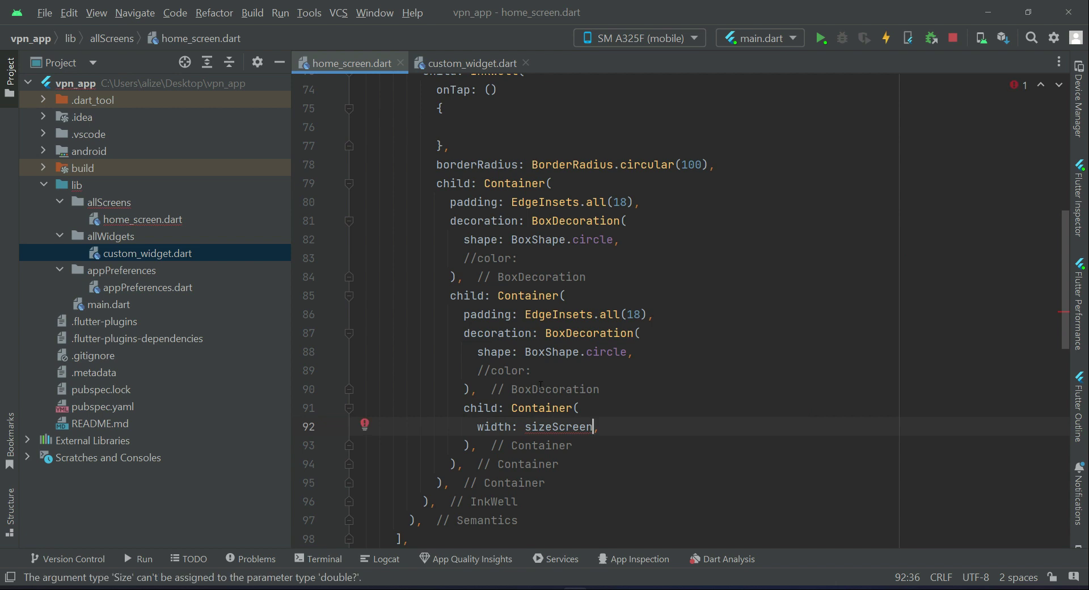
text(.height)
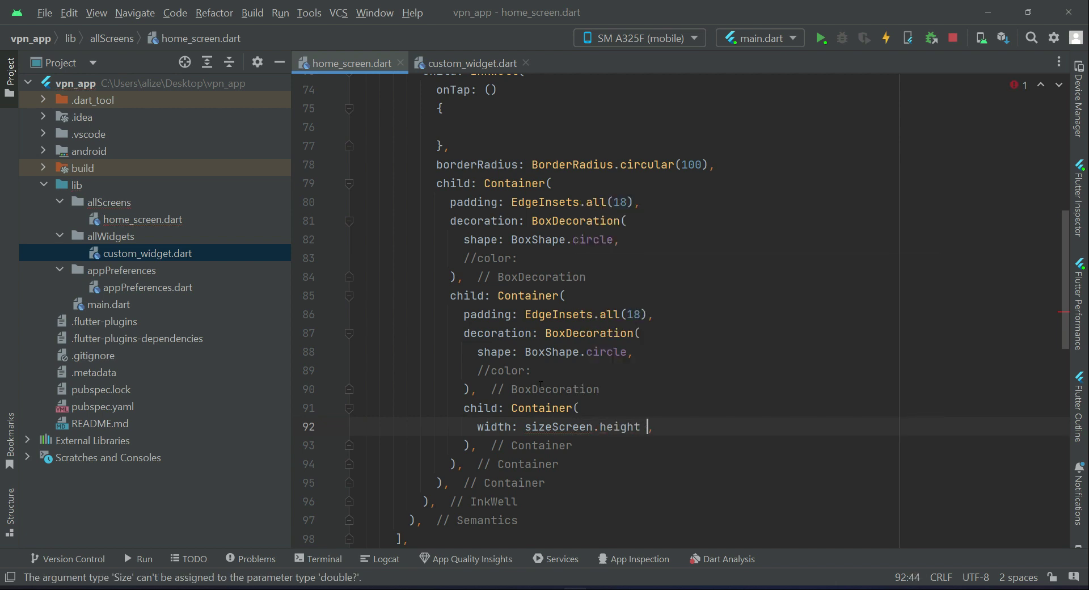
text(*)
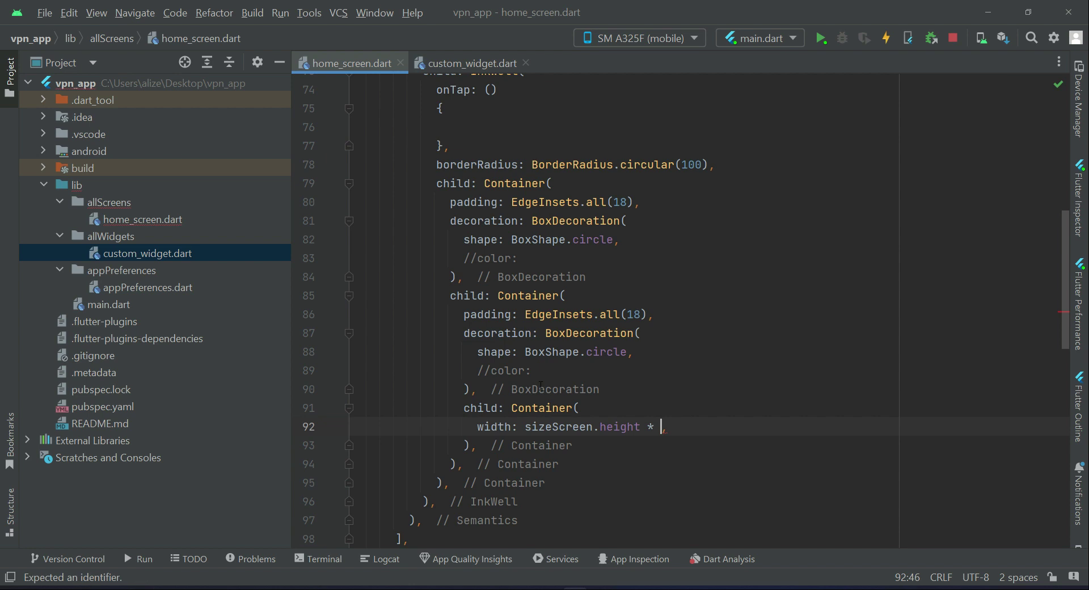
text(.)
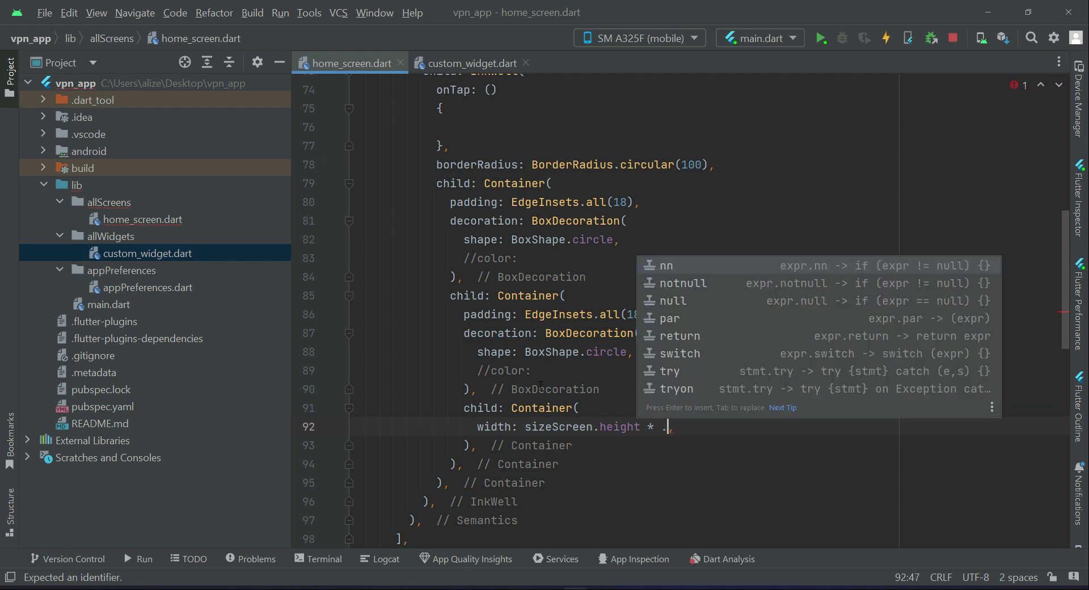
text(14)
text(w)
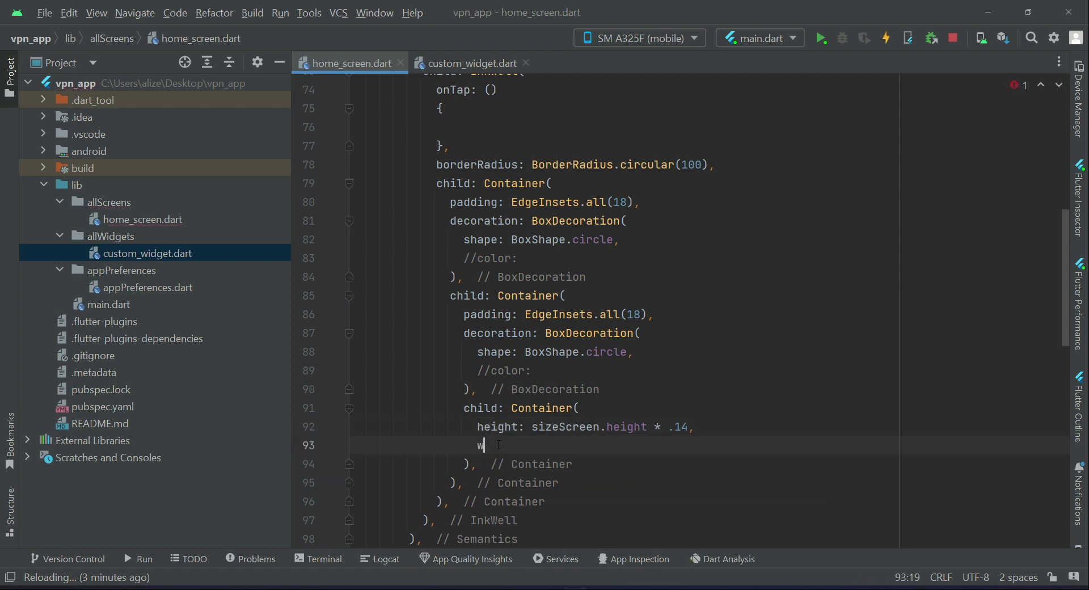
text(idth: ,)
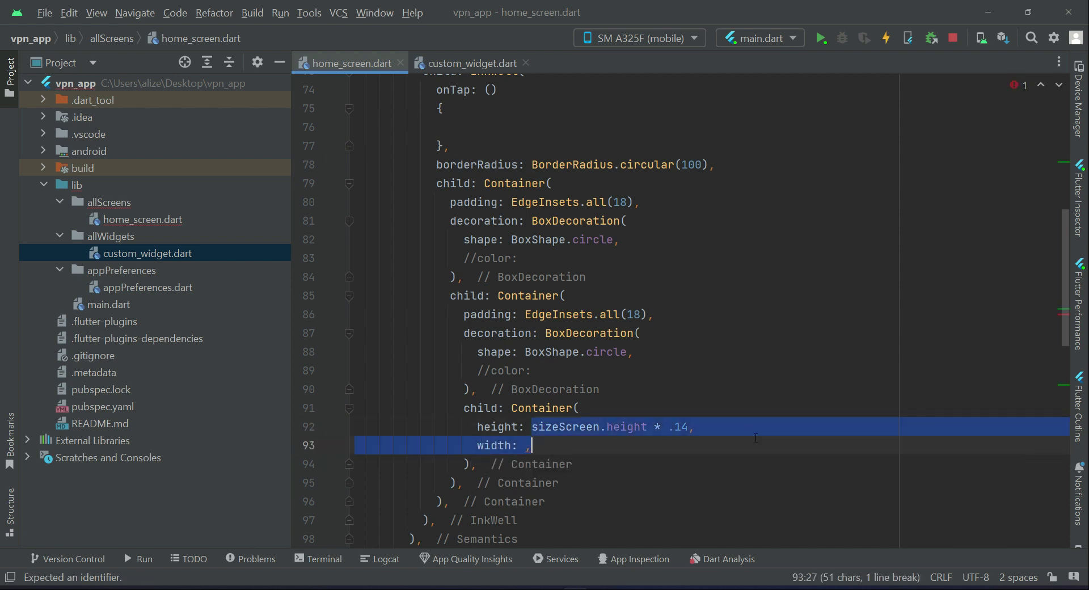
click(531, 445)
text(decoration: ,)
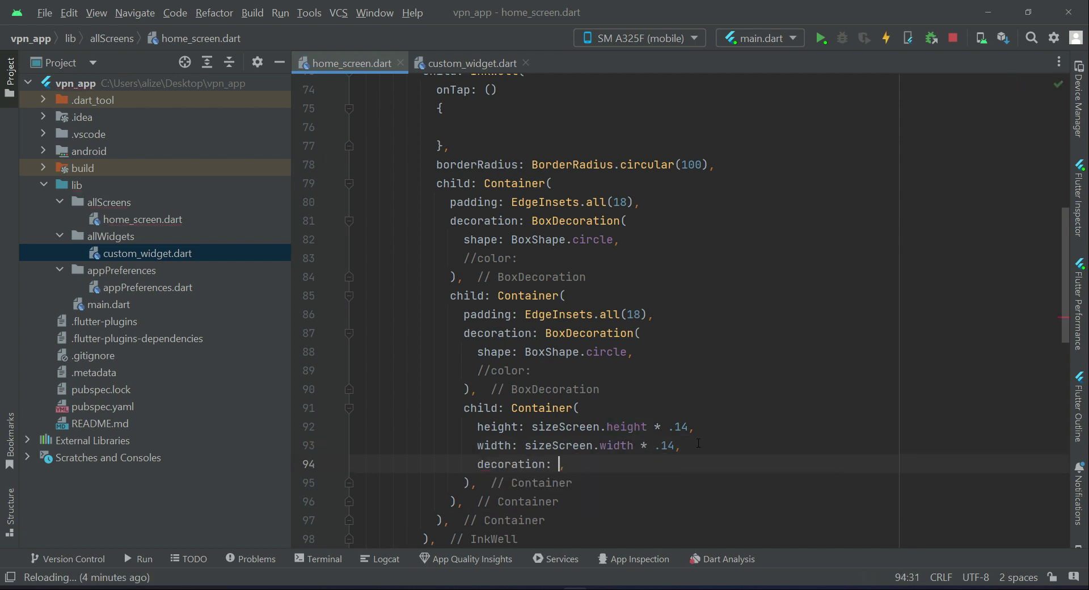
text(Box)
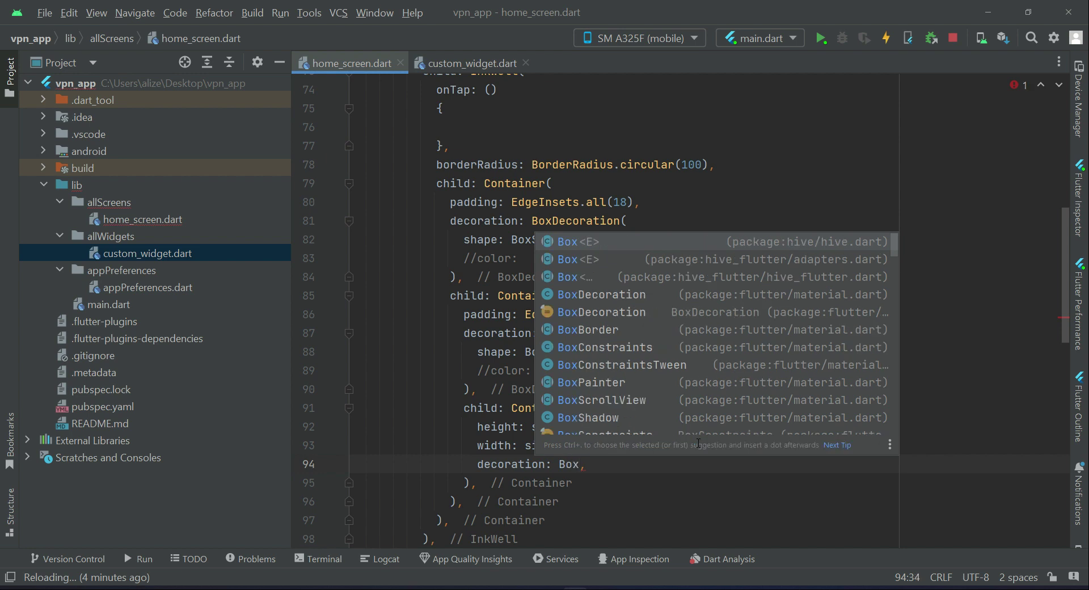
text(Decoration()
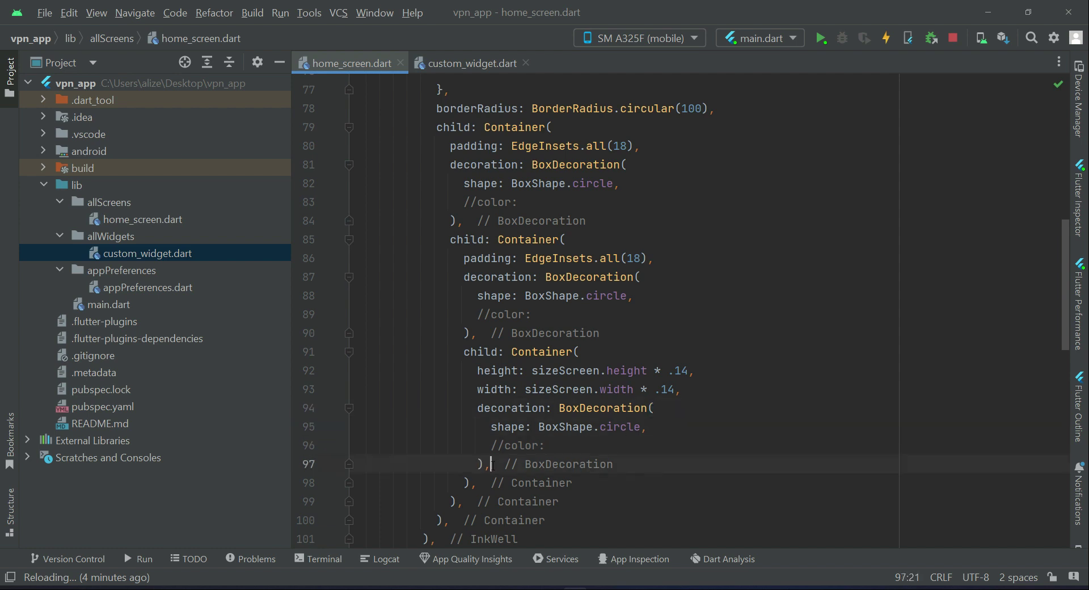
- Give the innermost Container a Column with MainAxisAlignment.center and an Icon child begun
text(child: C,)
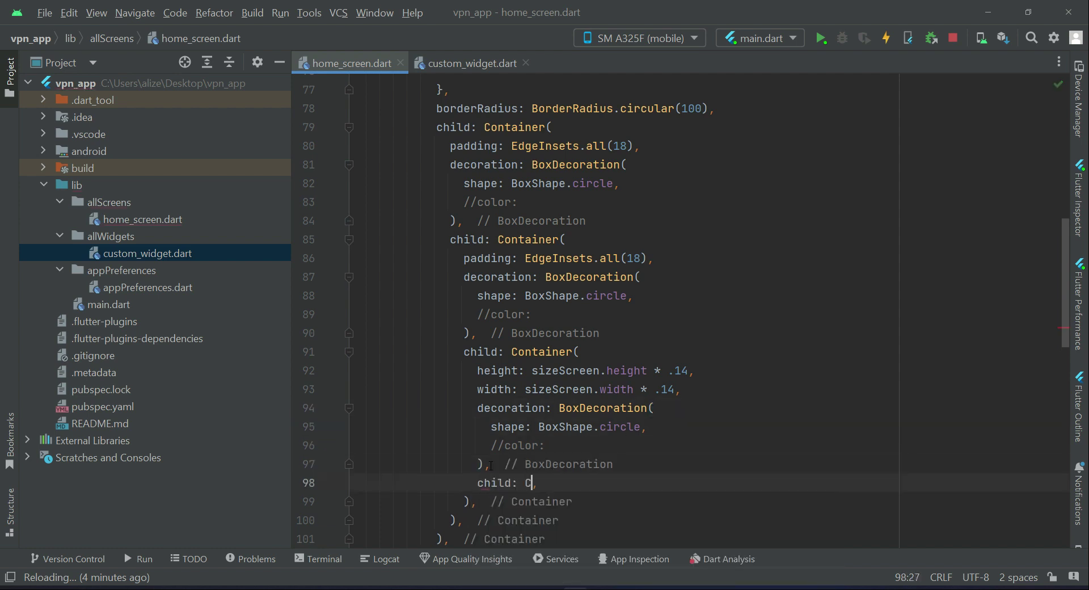
text(olumn()
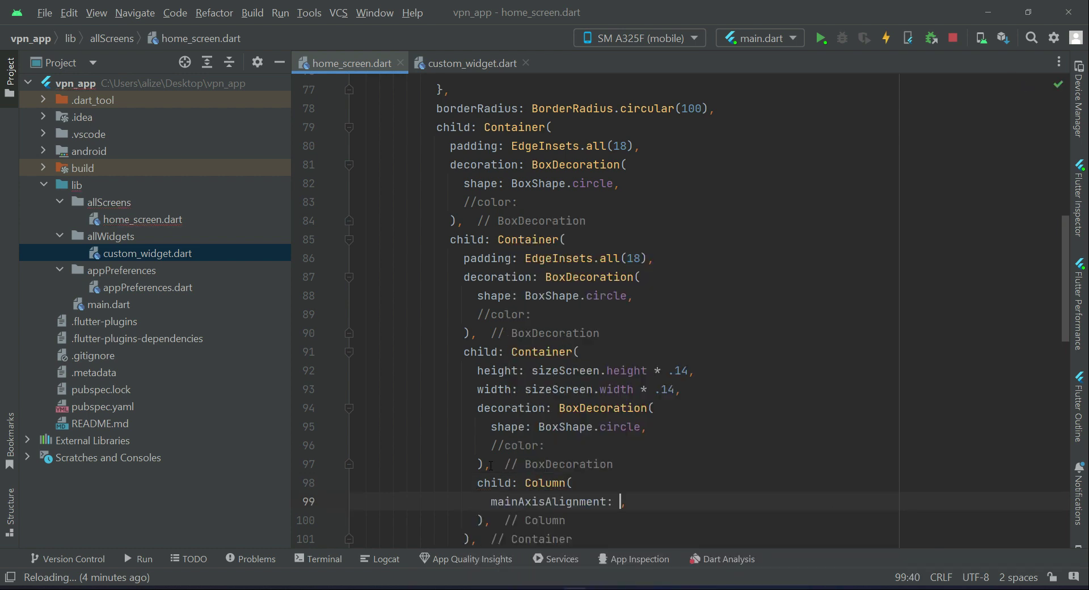
text(MainAxisAlignment.center)
text(children: [)
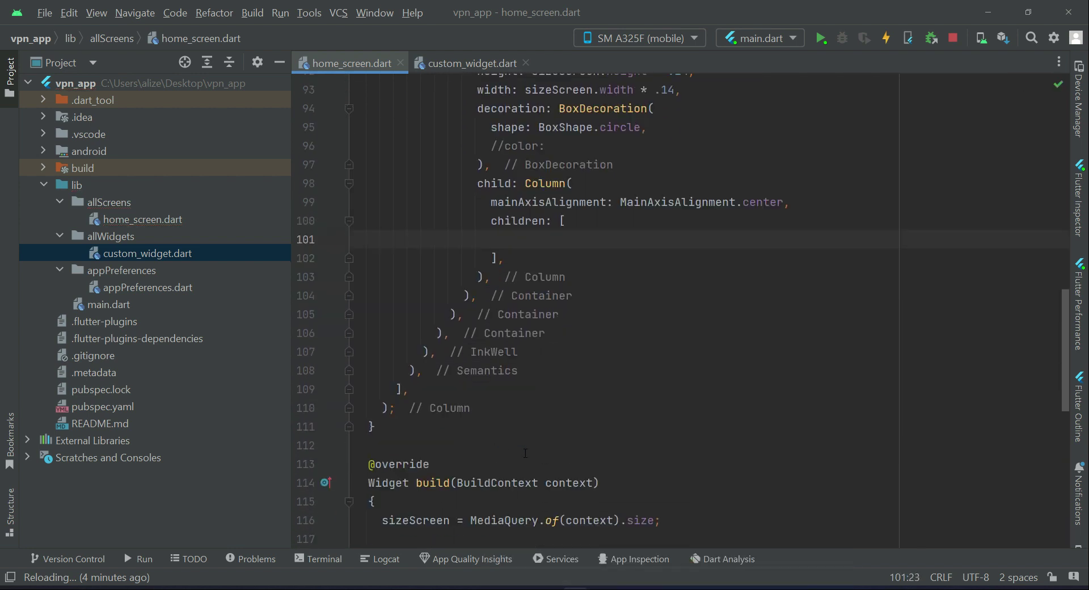
text(Icon)
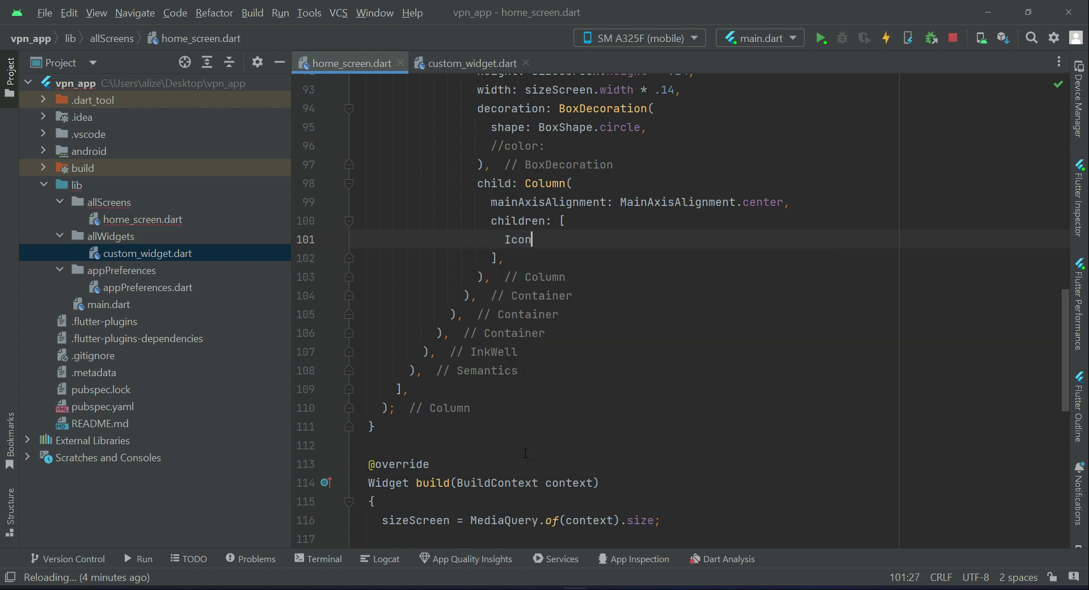
- Make the Icon Icons.power_settings_new with size 30 and Colors.white
text((),)
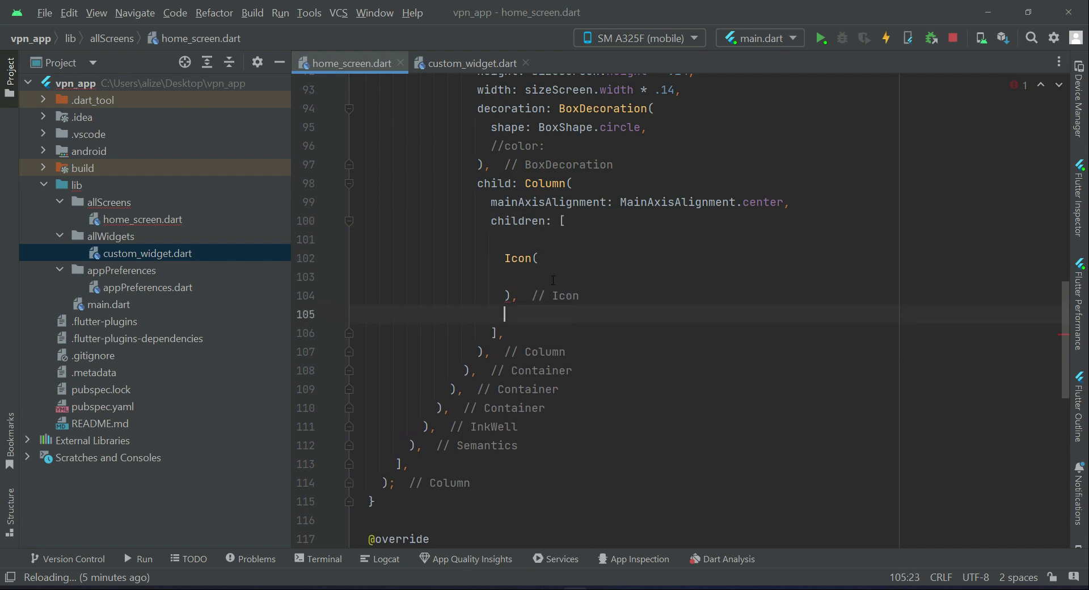
text(Icons.)
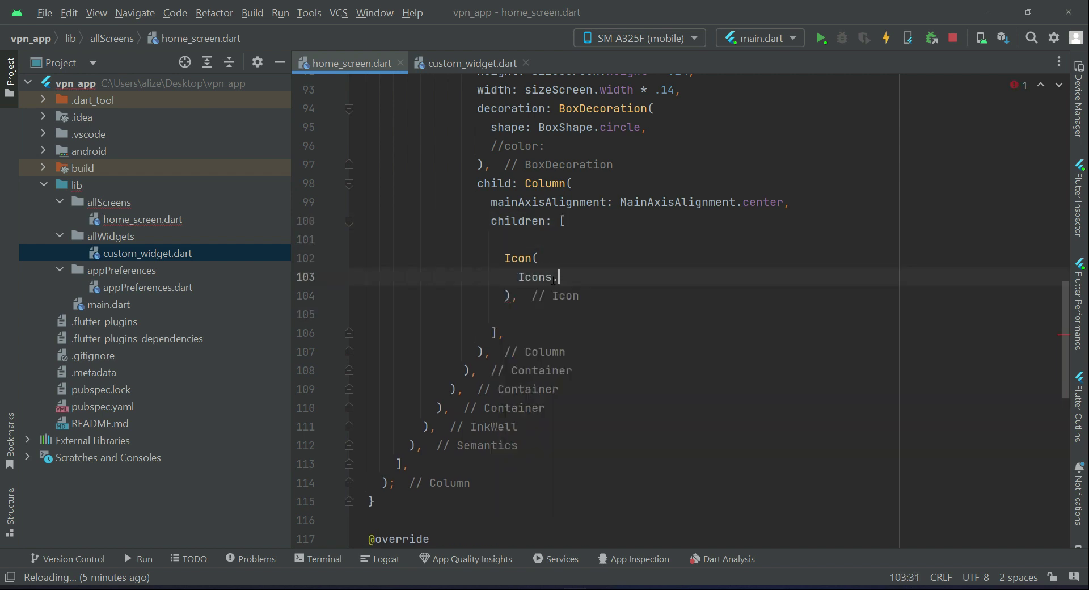
text(power)
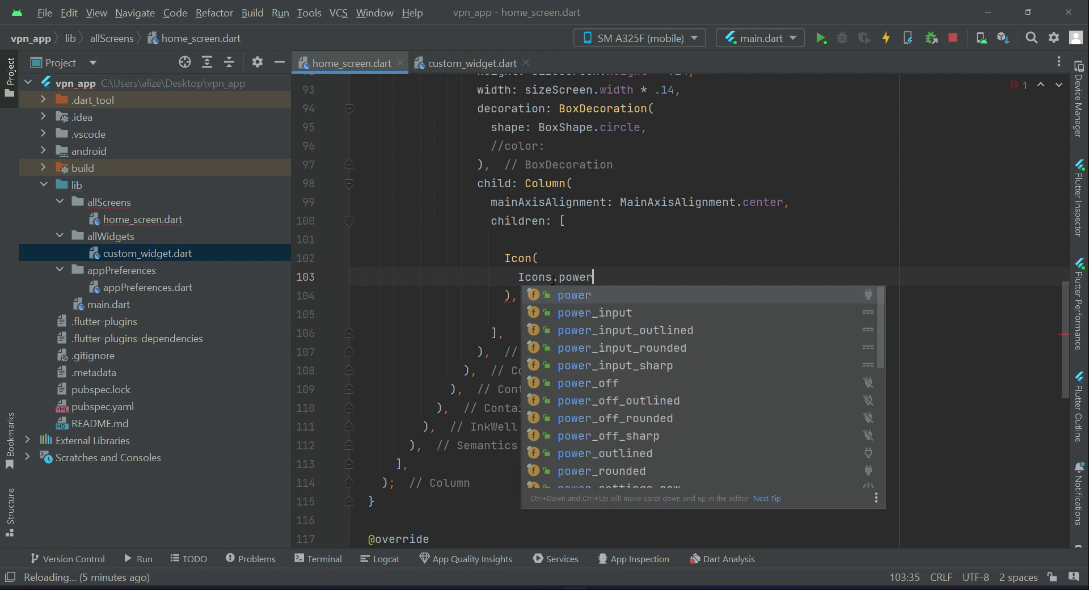
text(_s)
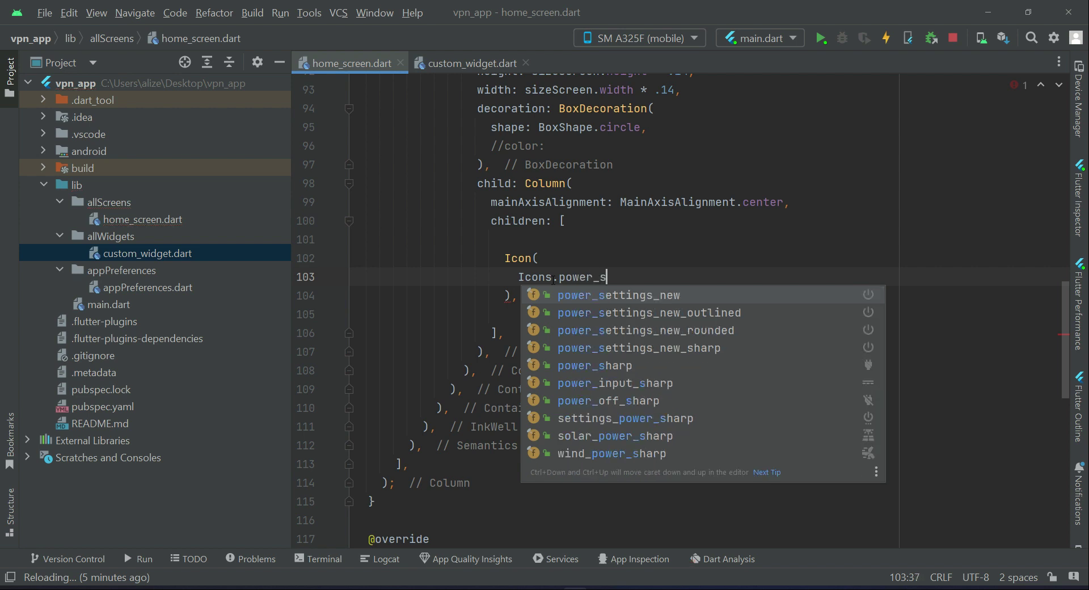
click(616, 294)
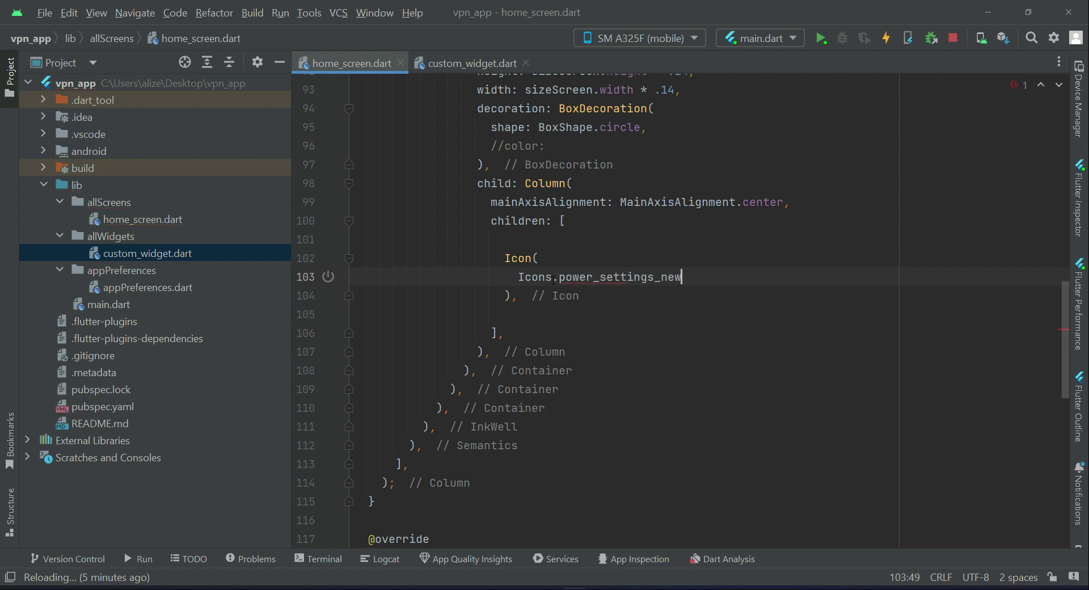
text(,)
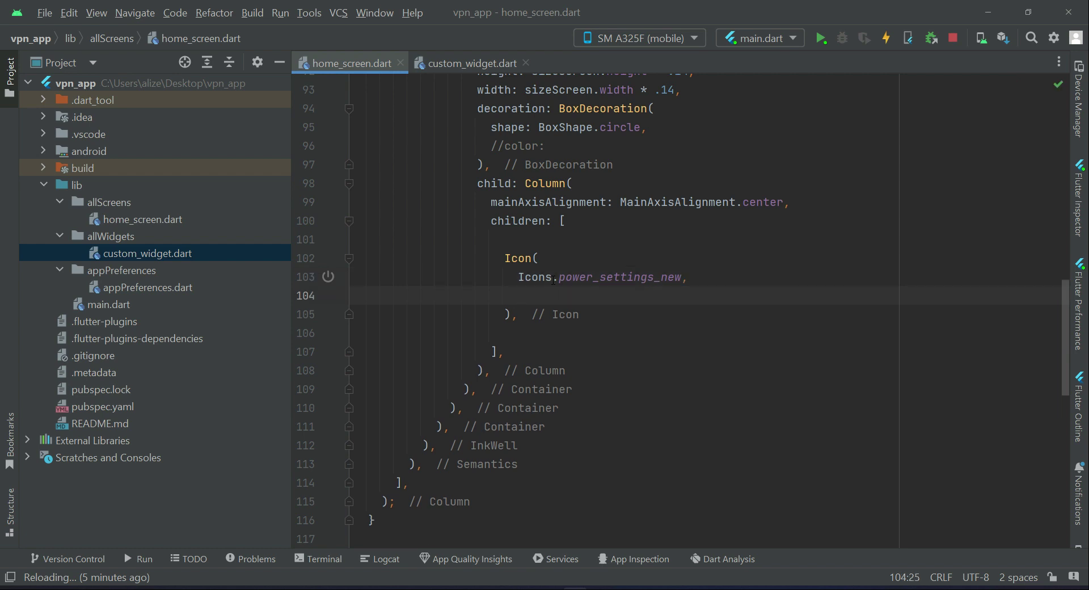
text(size: 30,)
text(c)
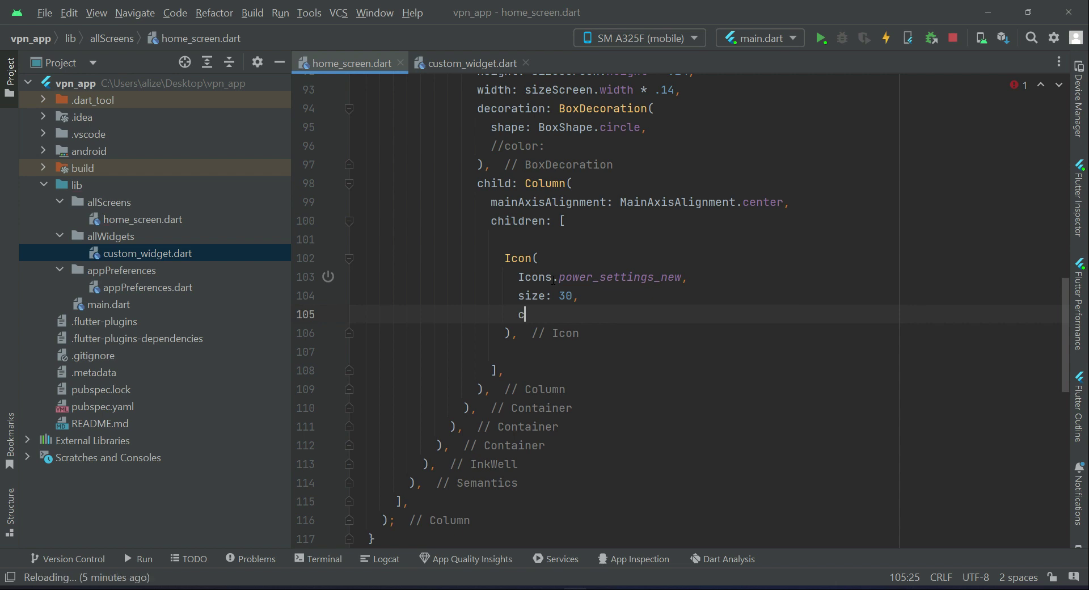
text(olor: Colors.white,)
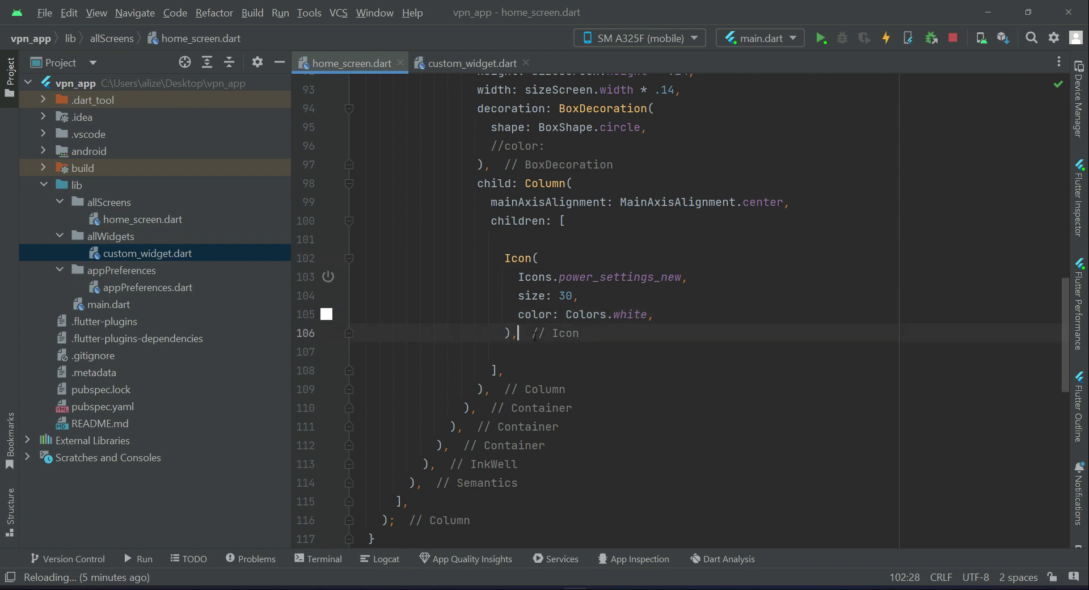
text(const)
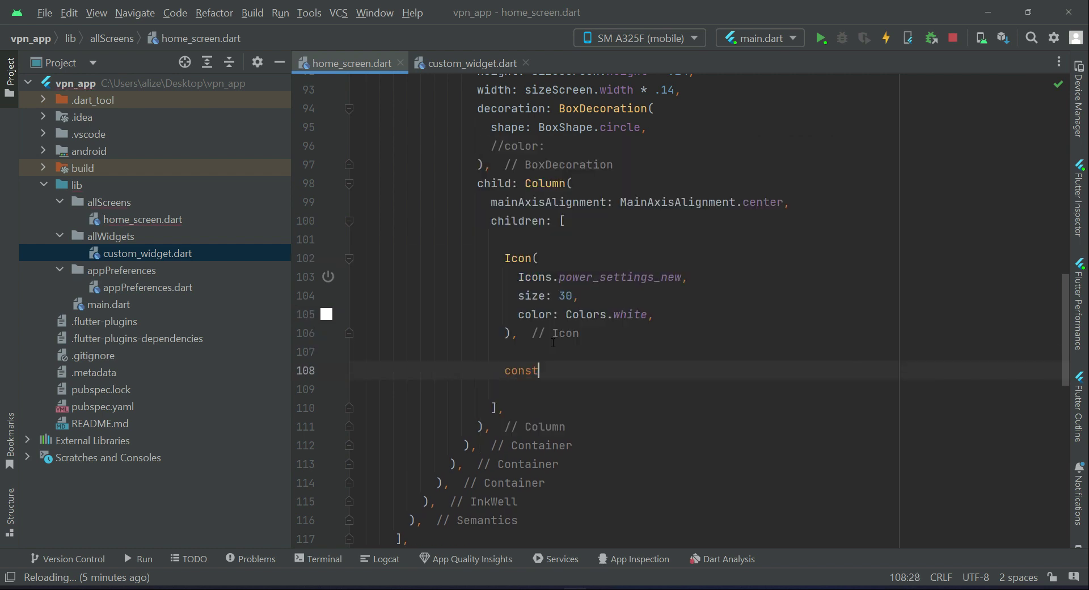
- Add a const SizedBox of height 6 below the power Icon
text(SizedBox())
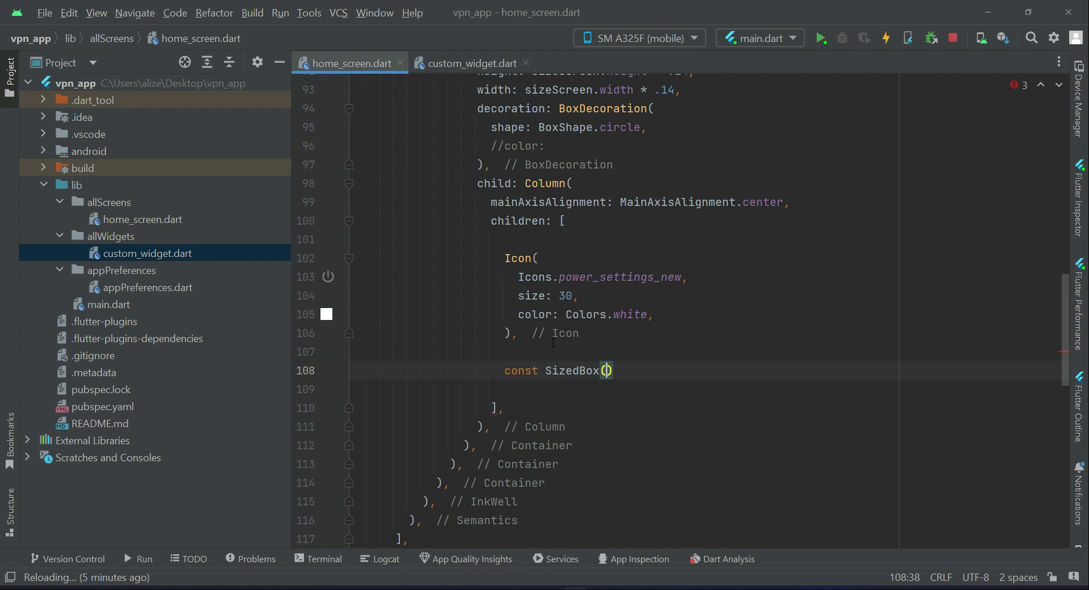
text(,)
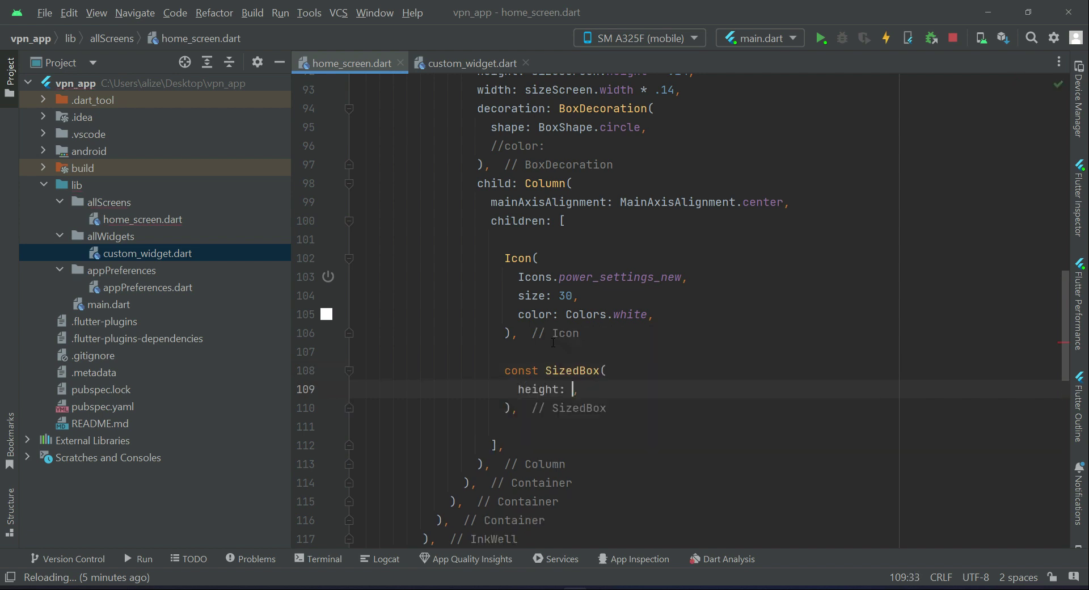
text(6)
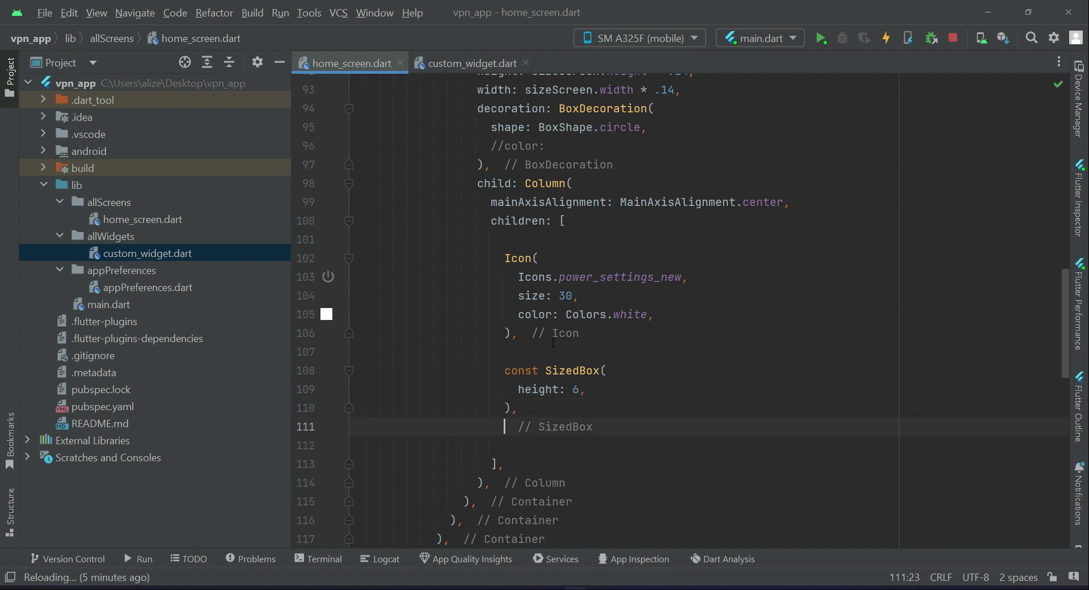
text(Text(),)
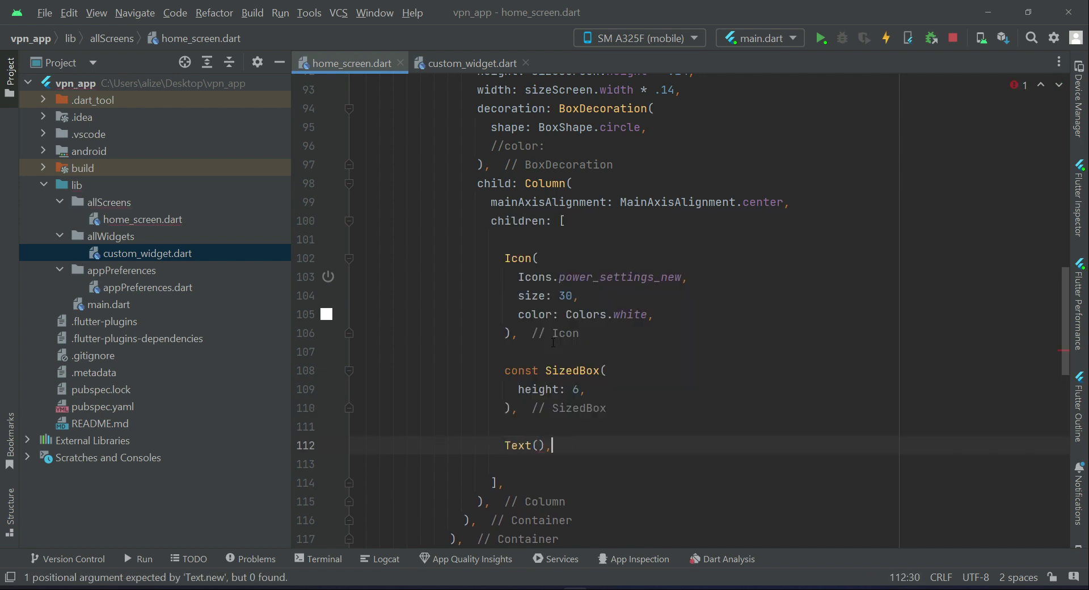
- Enter 'Tap to Connect' as the Text widget's content
key(Return)
text("Tap )
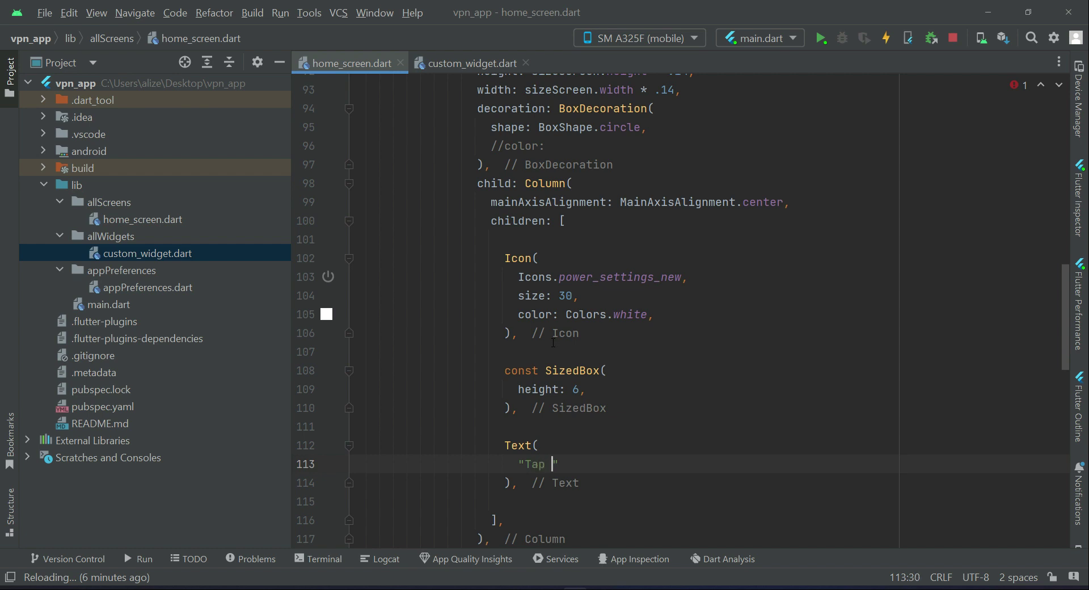
text(to Connect)
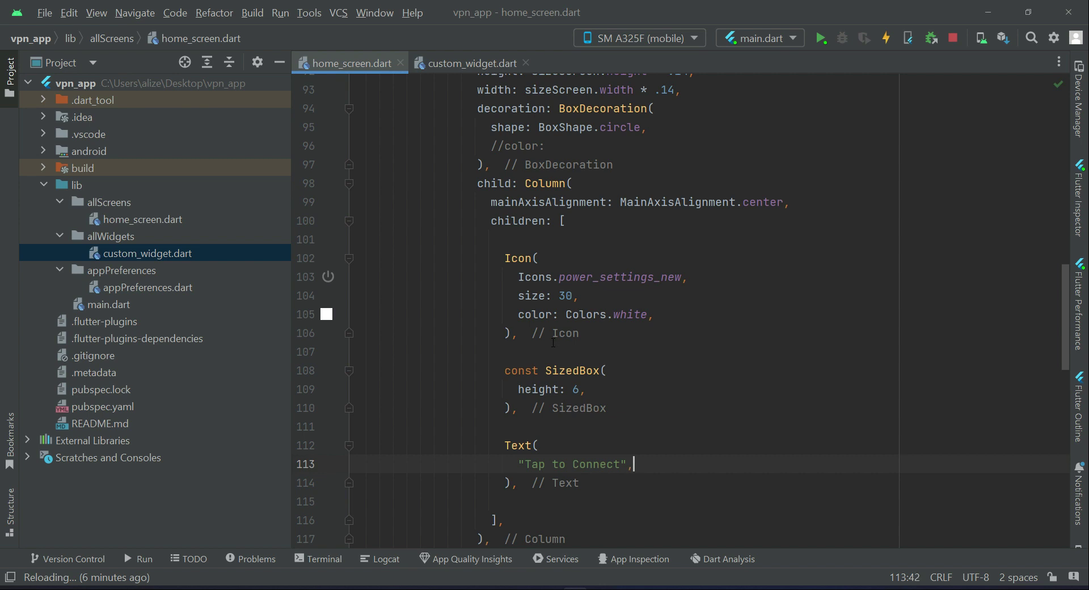
text(style: TextS,)
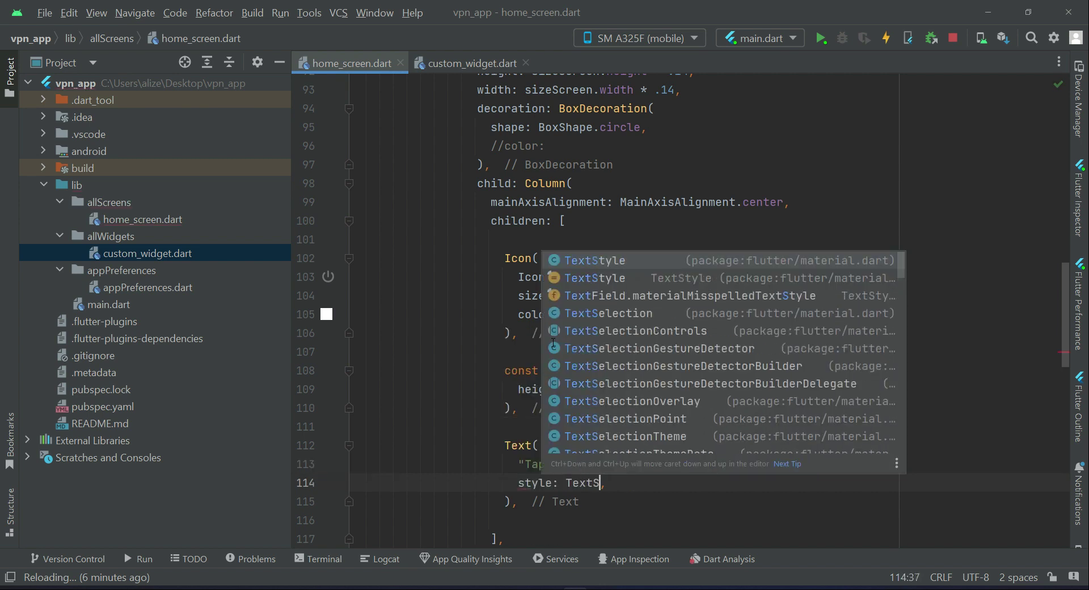
- Give the text a TextStyle with font size 13 and Colors.white
key(Enter)
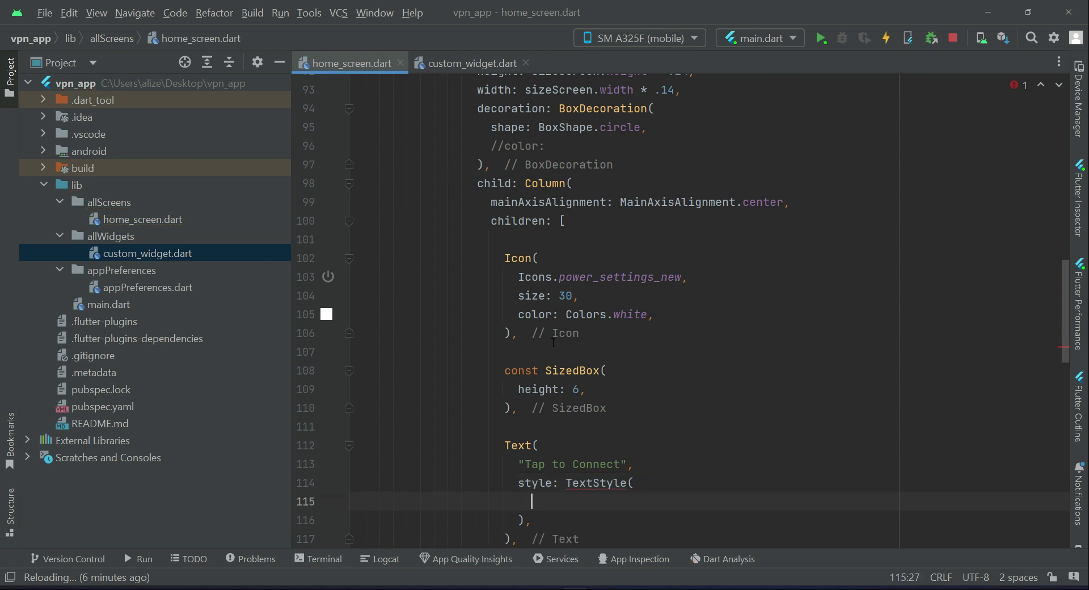
text(fontSize:)
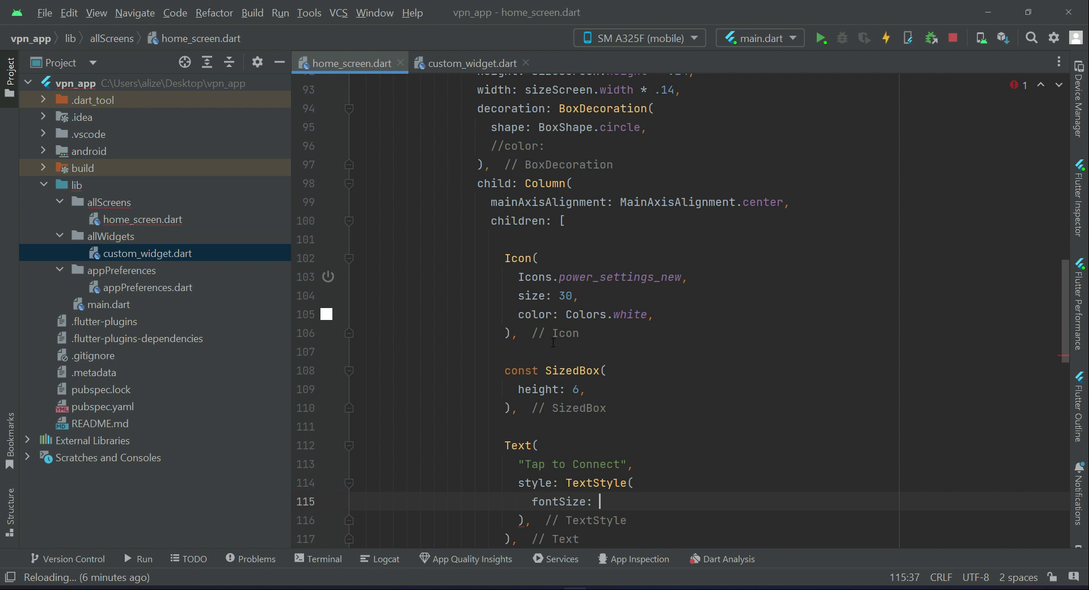
text(13,)
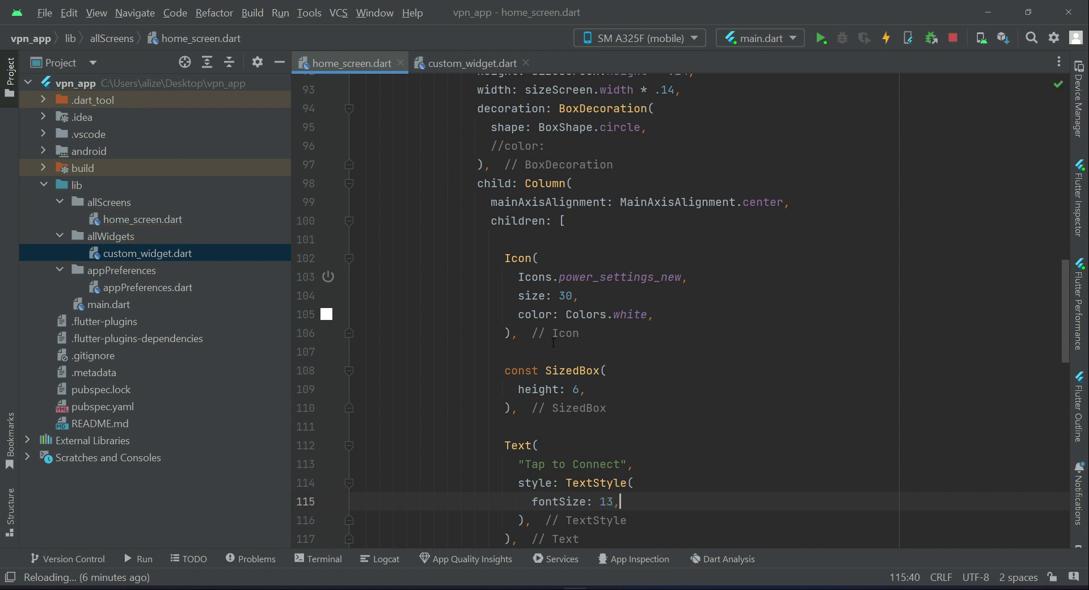
text(color: C)
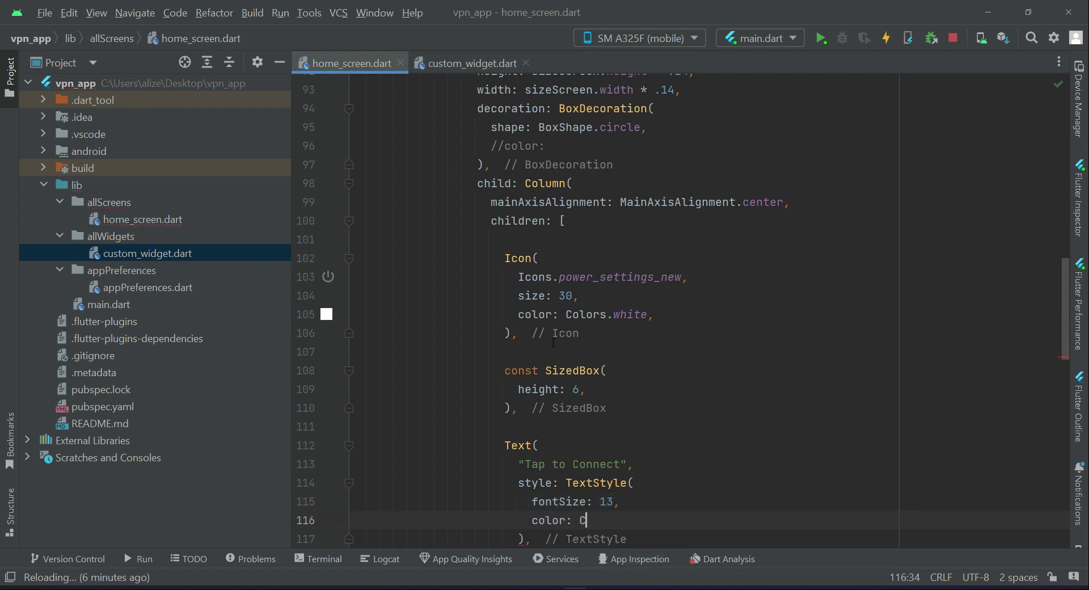
text(olors.)
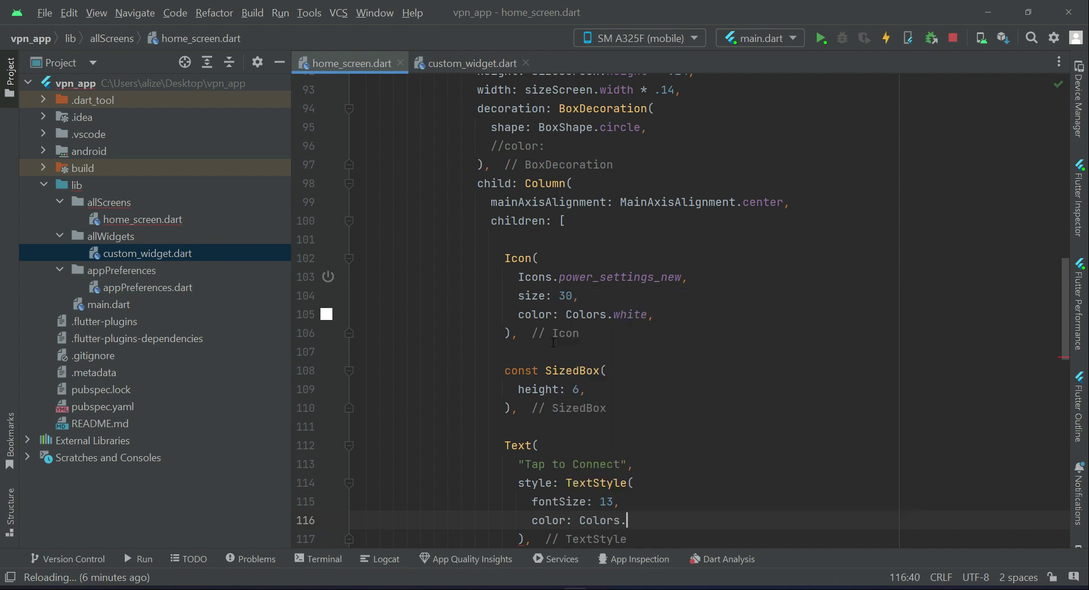
text(white,)
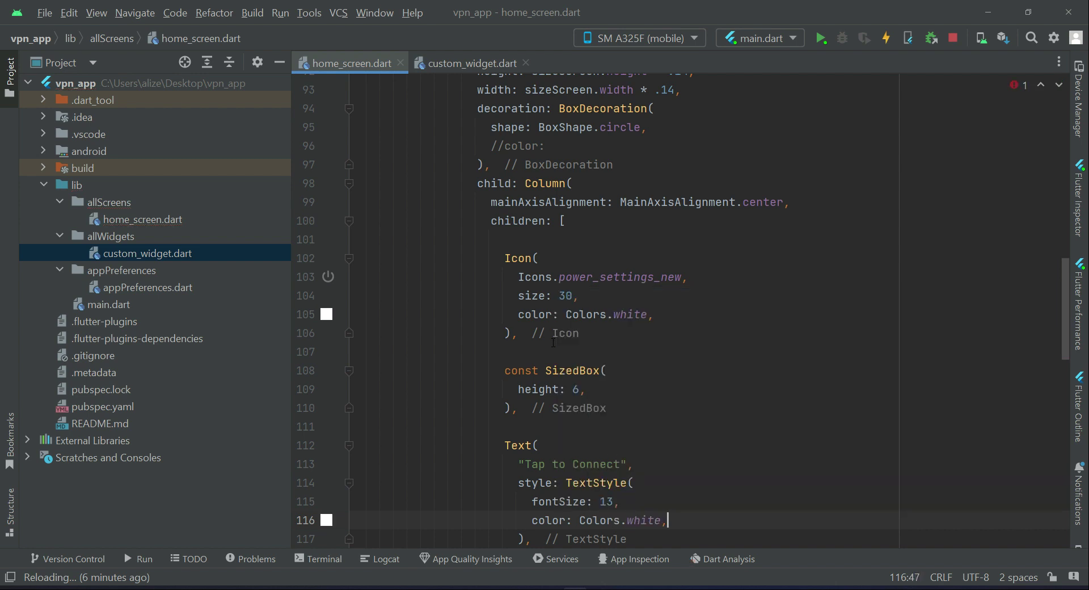
- Make the text semi-bold with FontWeight.w600
text(fontWeight:)
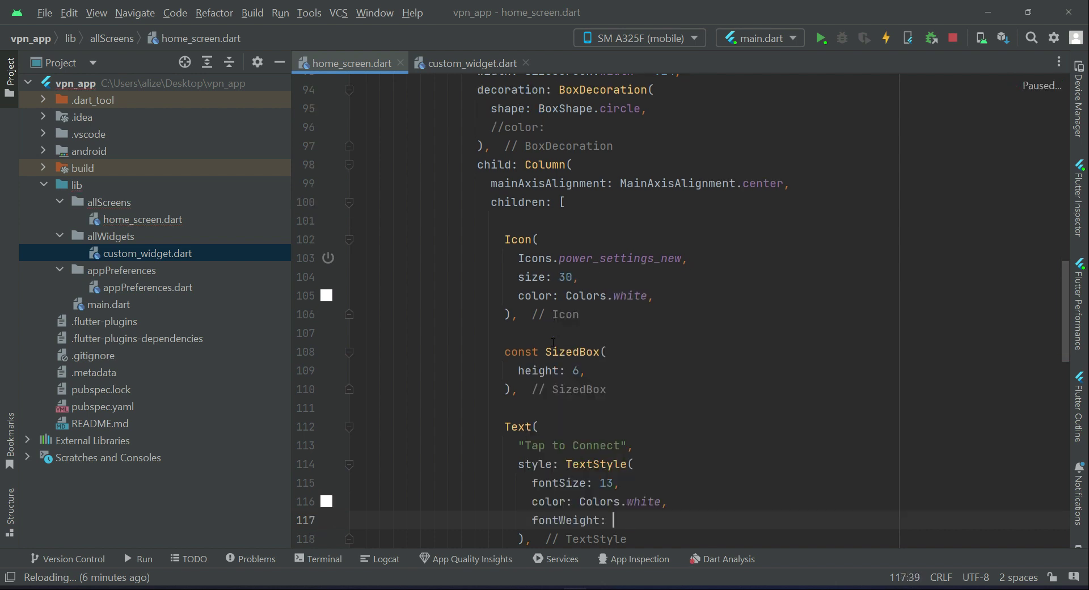
text(Font)
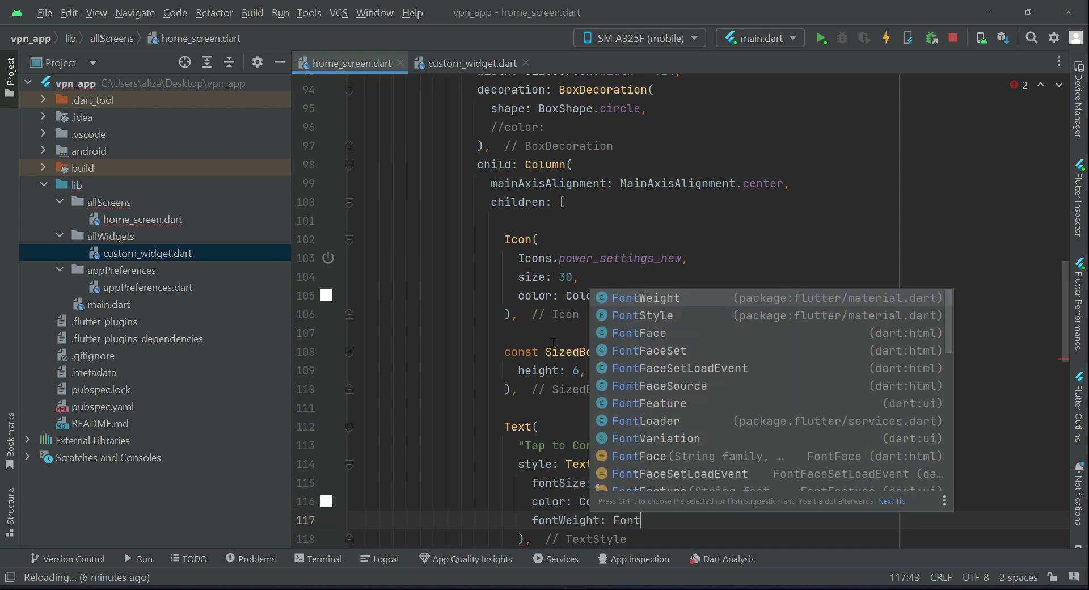
text(.w)
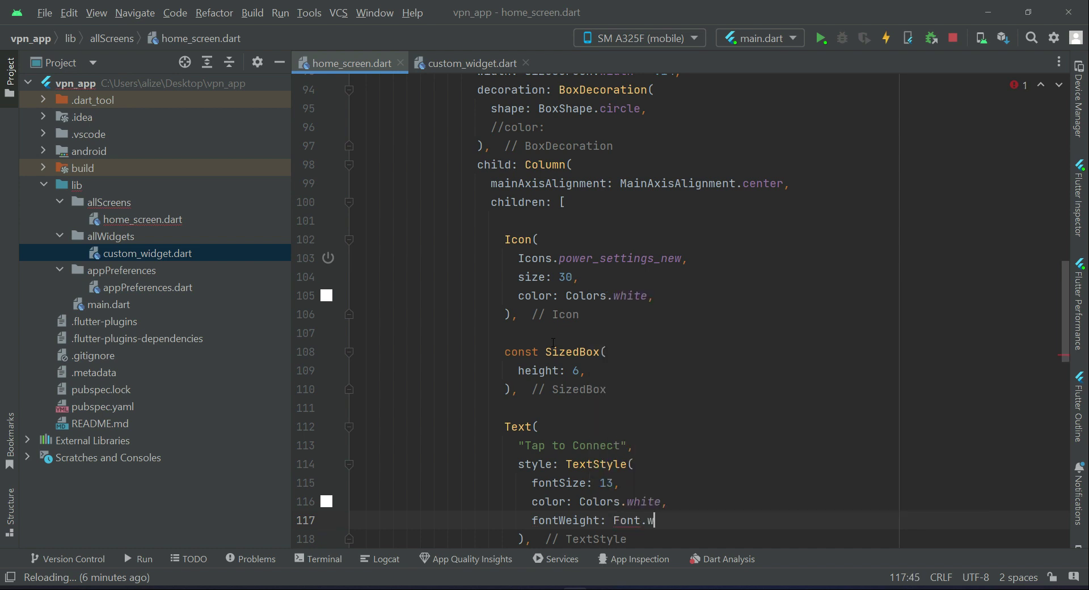
key(Backspace)
text(Weight)
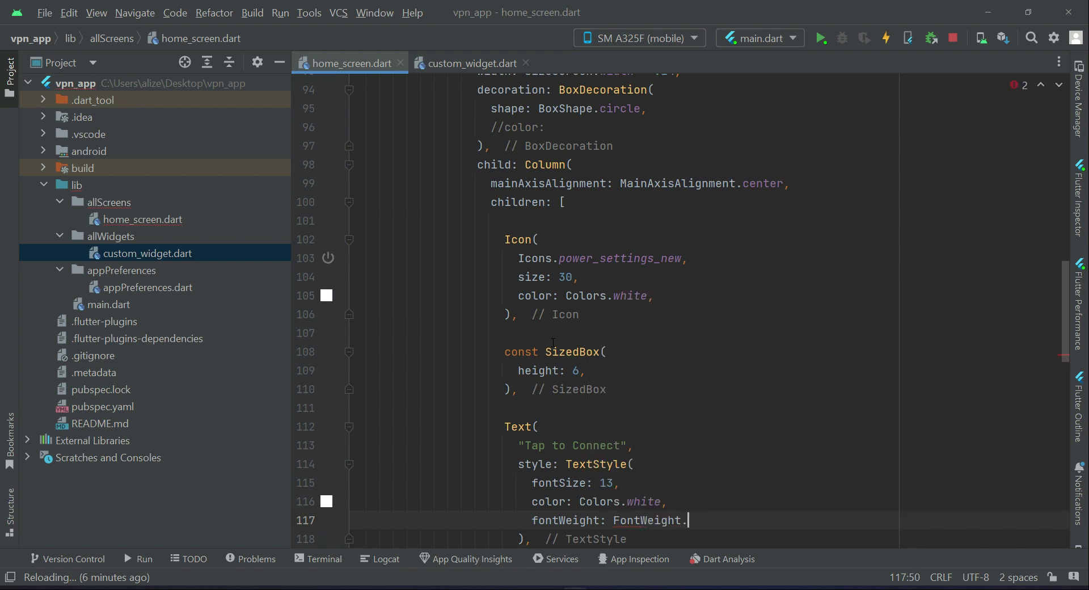
text(w)
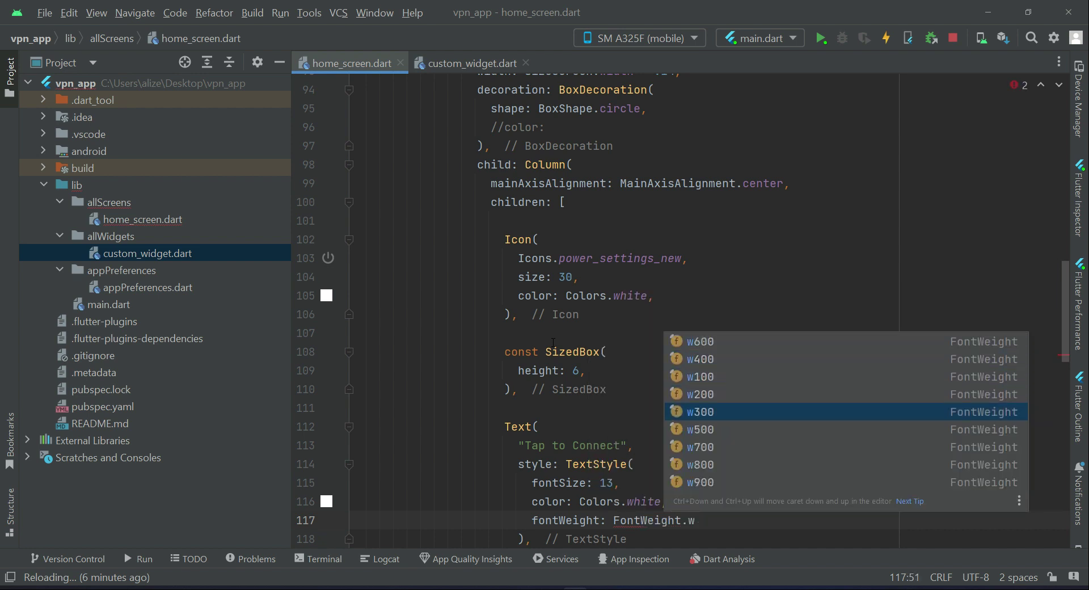
key(down)
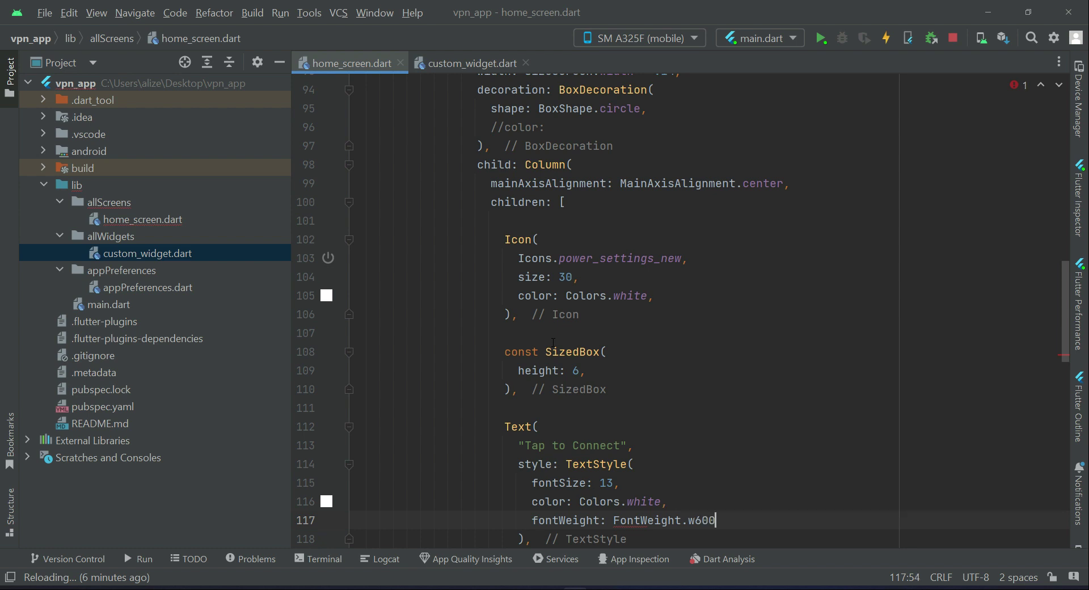
text(,)
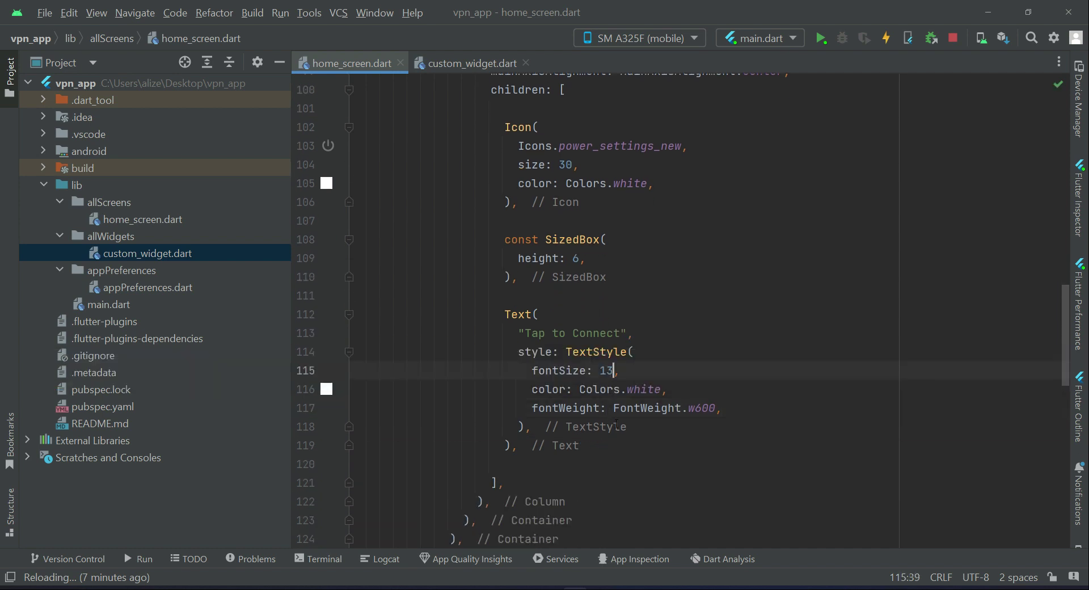
- Save to hot-reload the app and check the faint, uncoloured round button on the device
text(12)
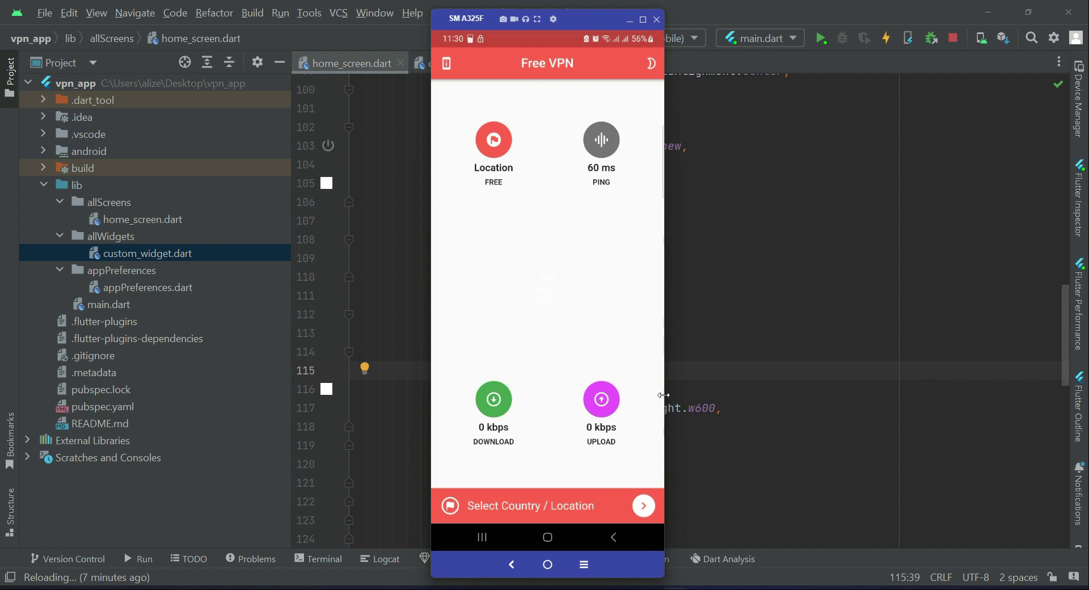
mouse_move(573, 250)
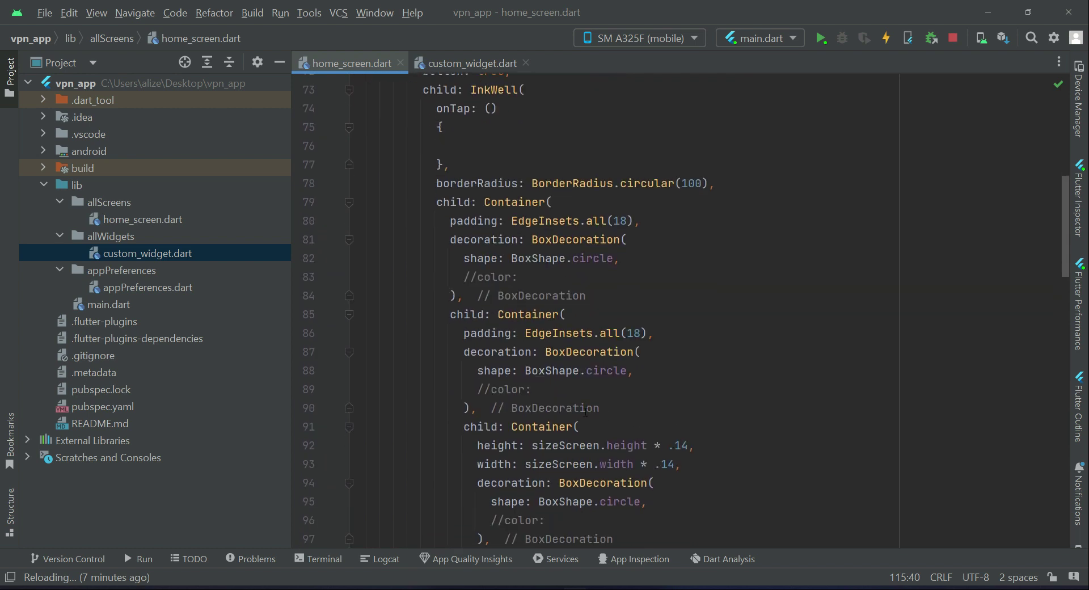
- Give the outer and middle BoxDecorations Colors.green and the innermost one Colors.pink
scroll(down, 3)
text( Co)
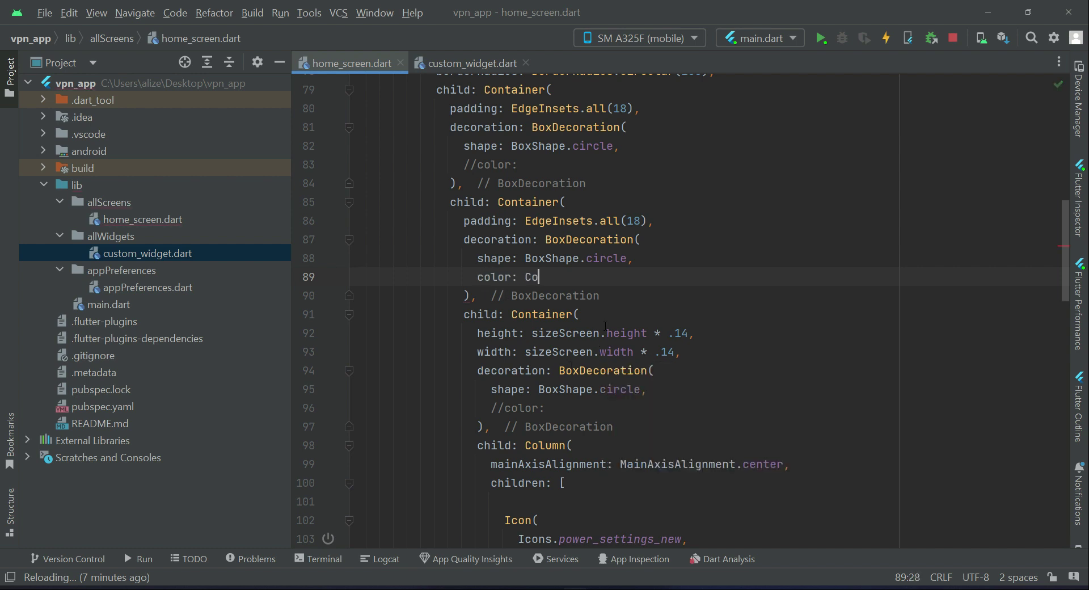
text(lors.)
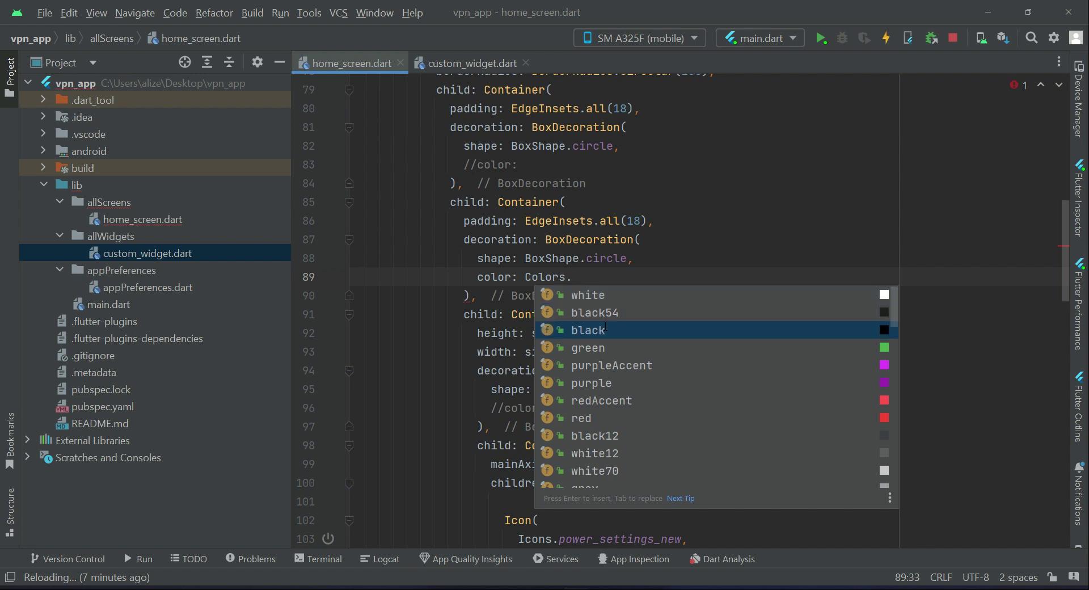
click(587, 347)
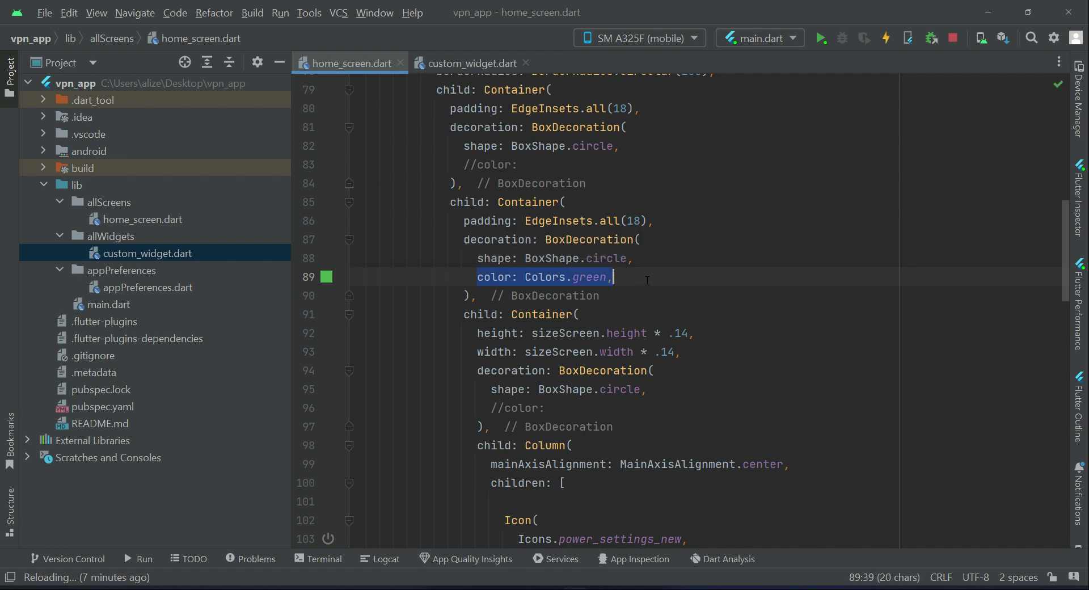
scroll(down, 3)
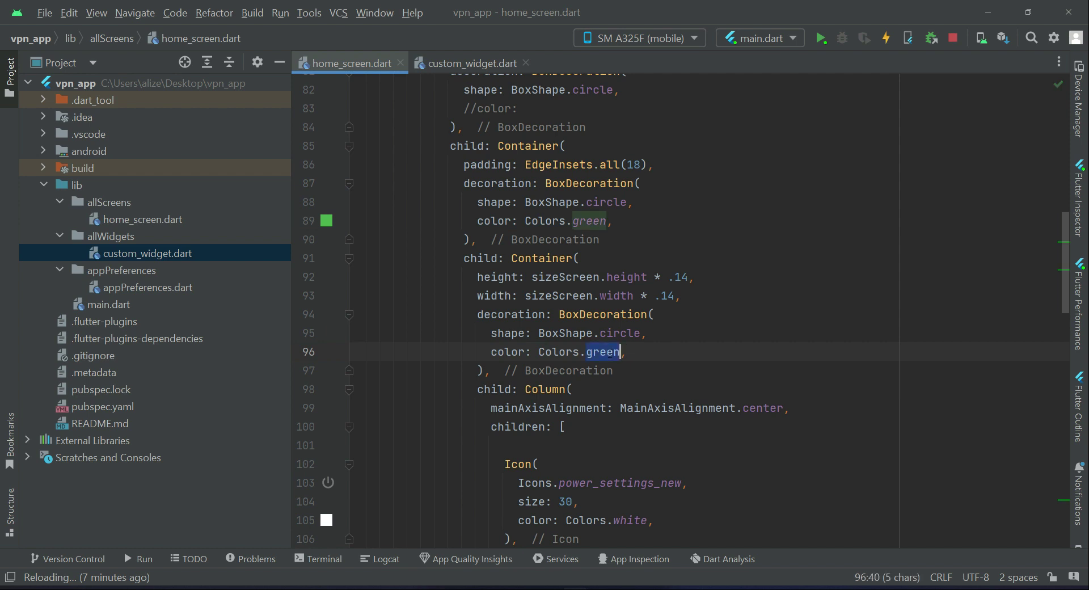
text(pink)
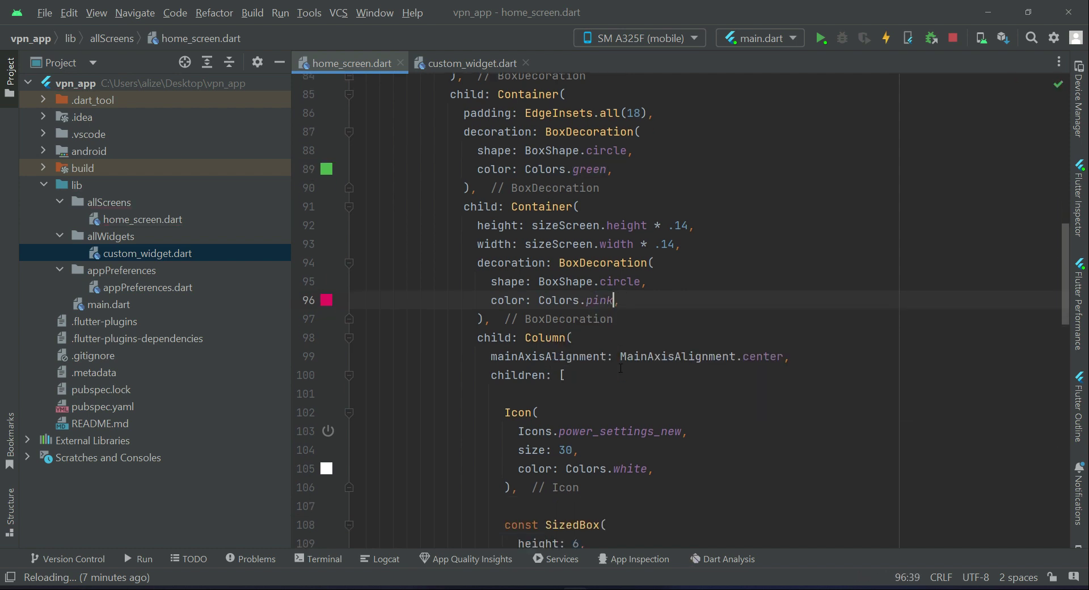
scroll(down, 3)
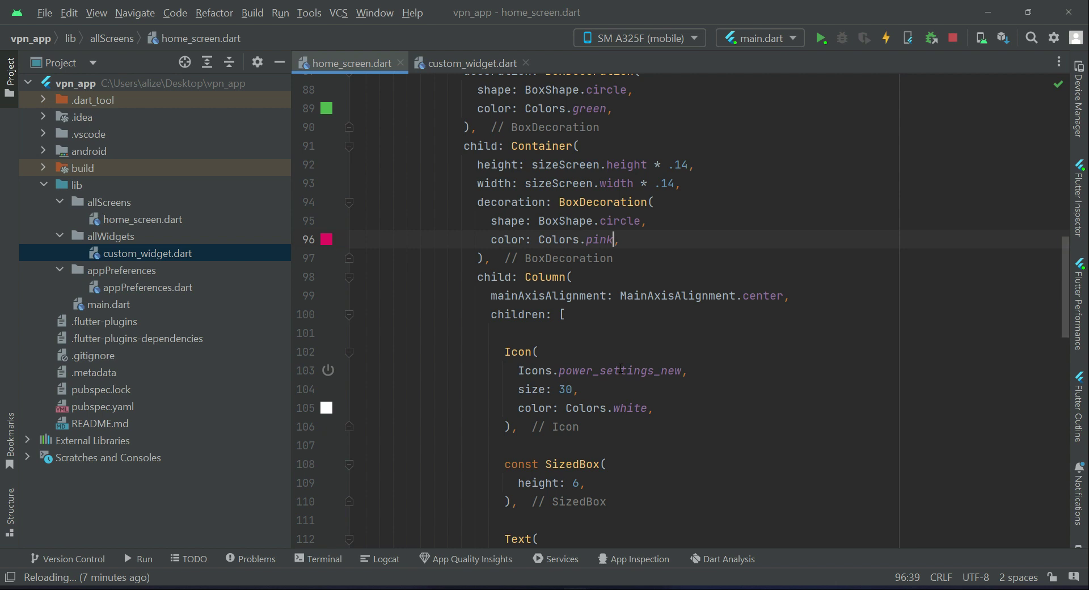
scroll(down, 3)
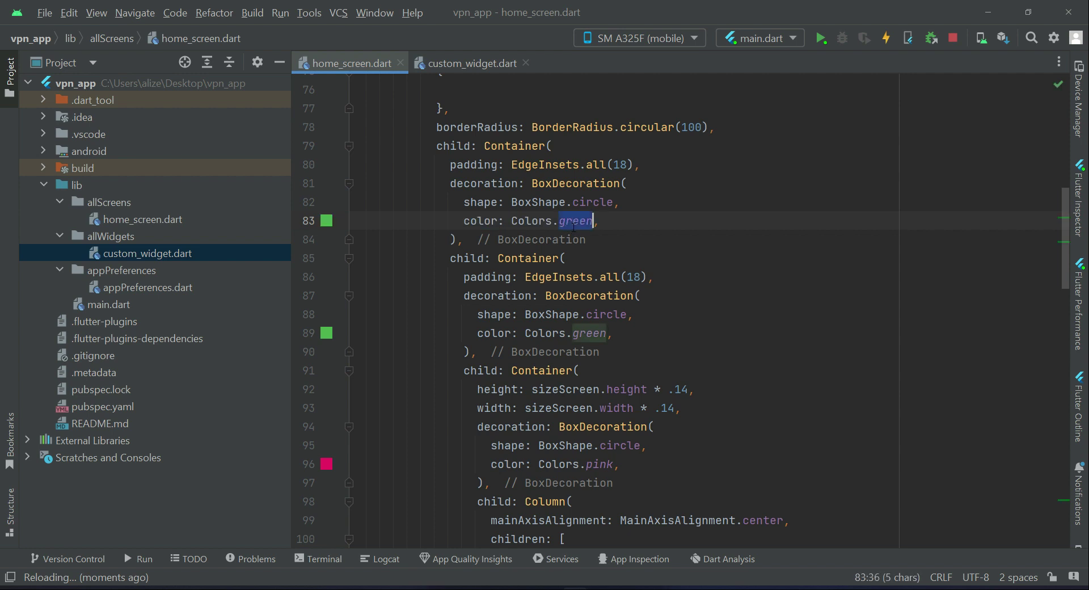
- Replace the circle colours with Colors.red and hot reload the running app
text(w)
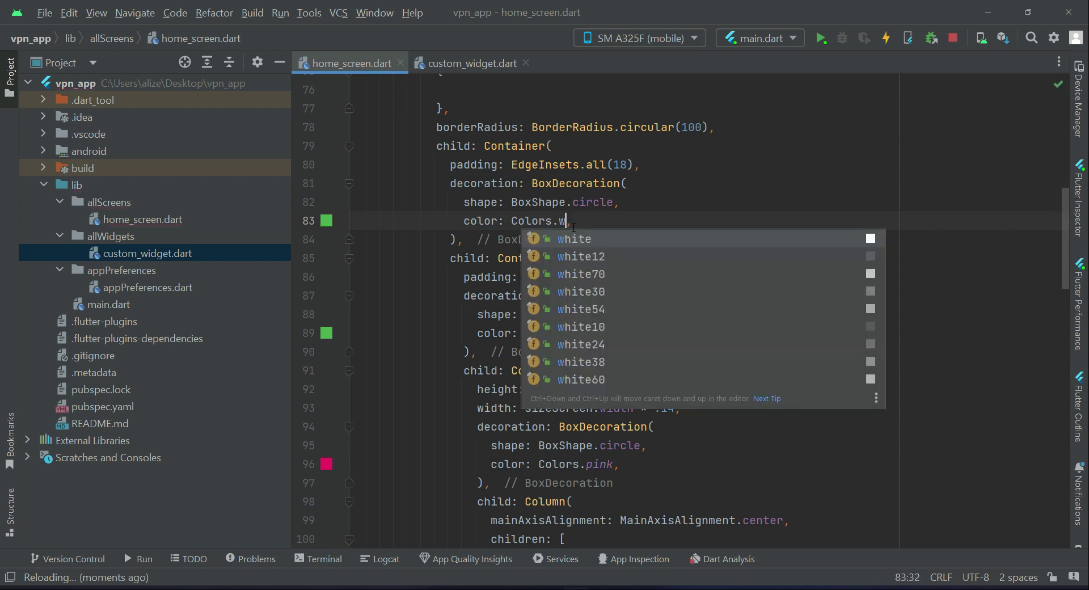
key(backspace)
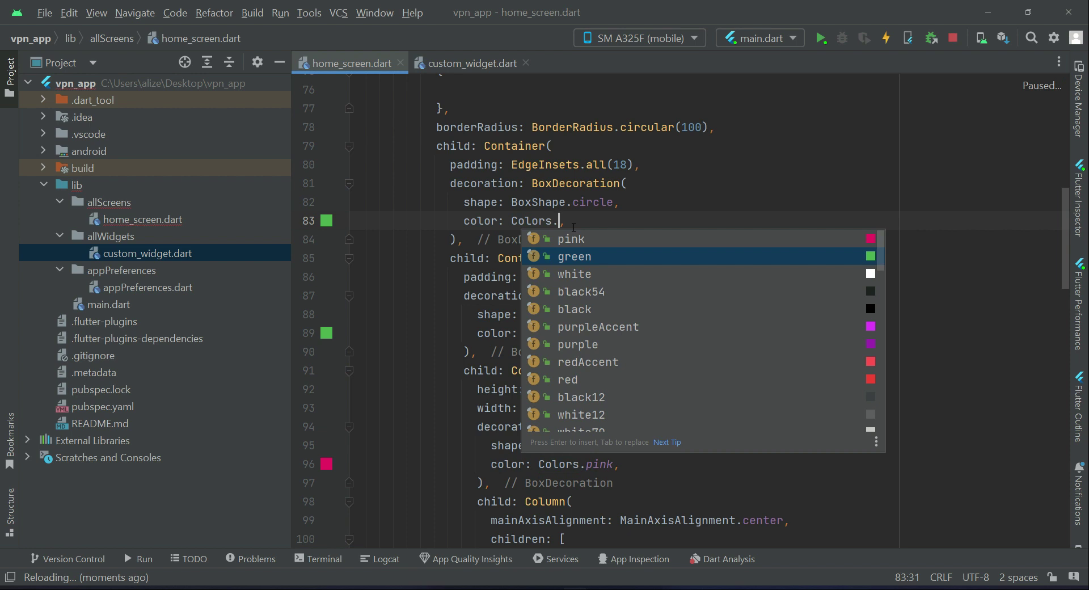
text(red)
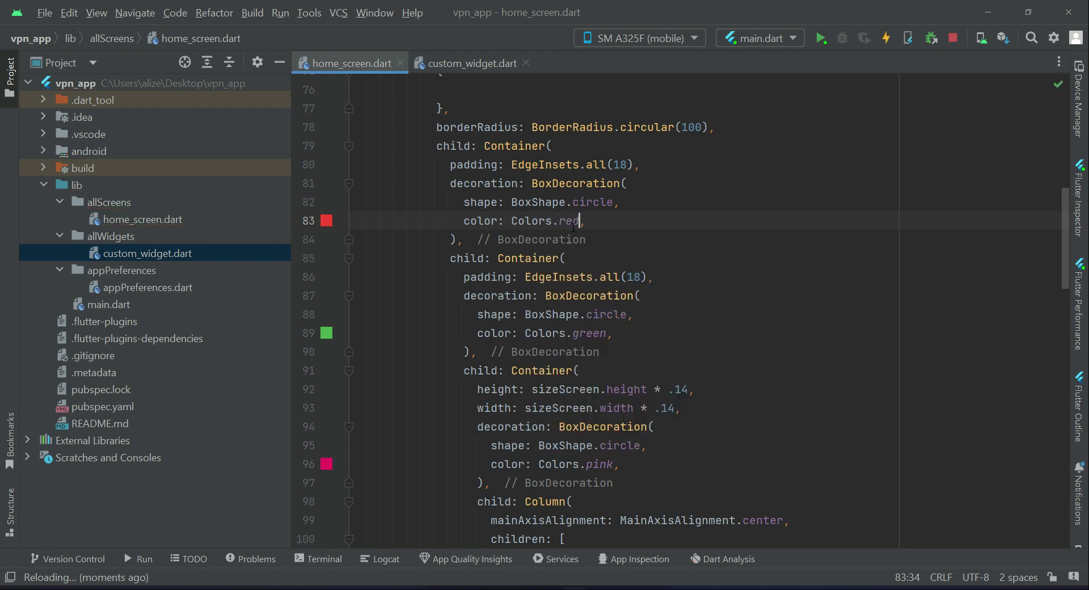
click(886, 37)
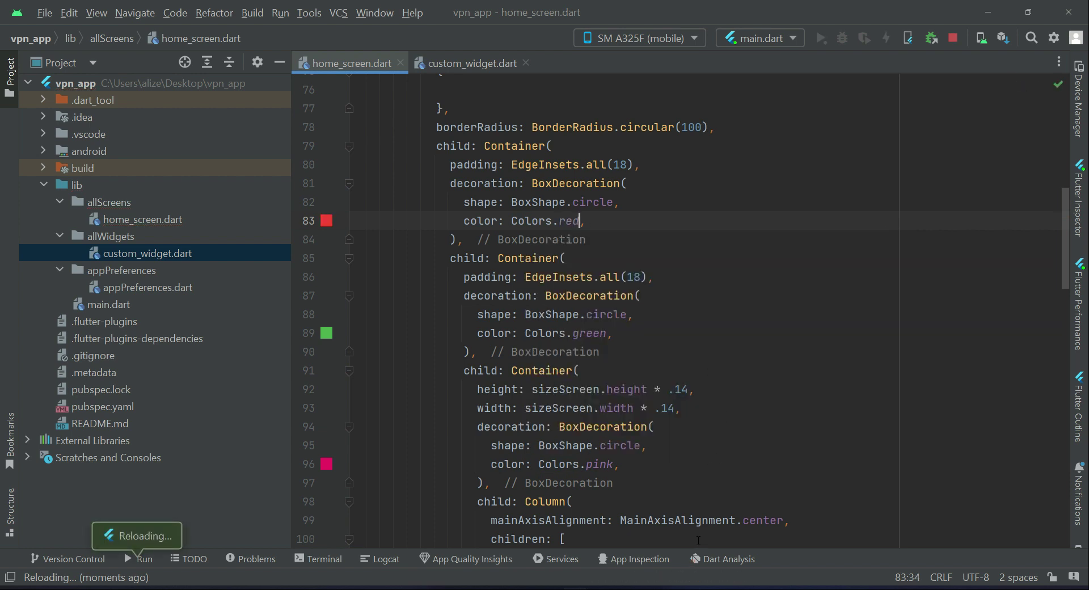
text(red)
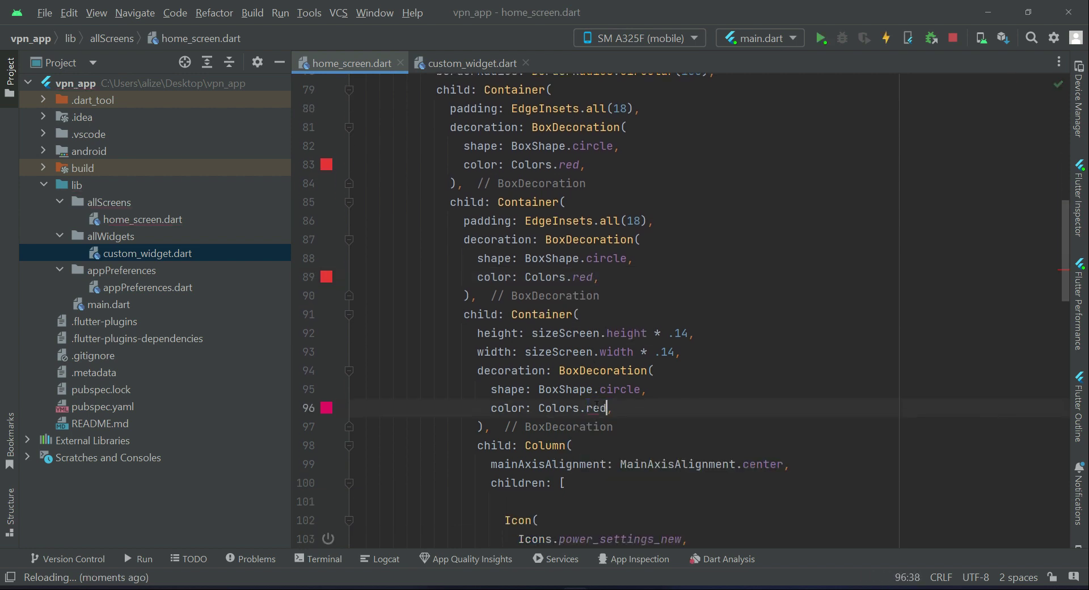
click(886, 37)
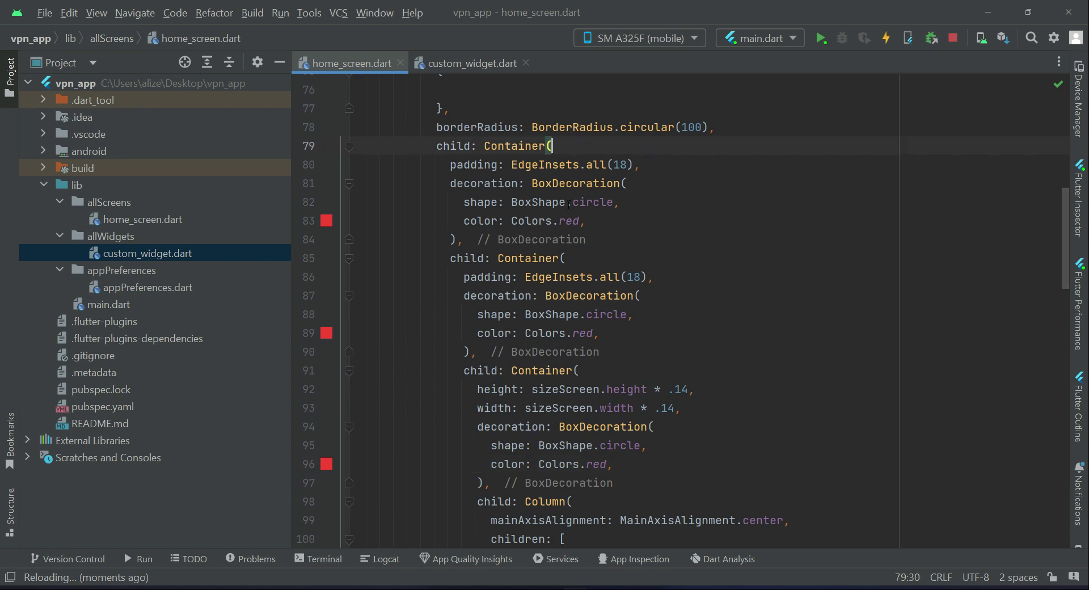
- Set line 83's outer circle back to Colors.green, then select the middle circle's 'red'
double_click(569, 220)
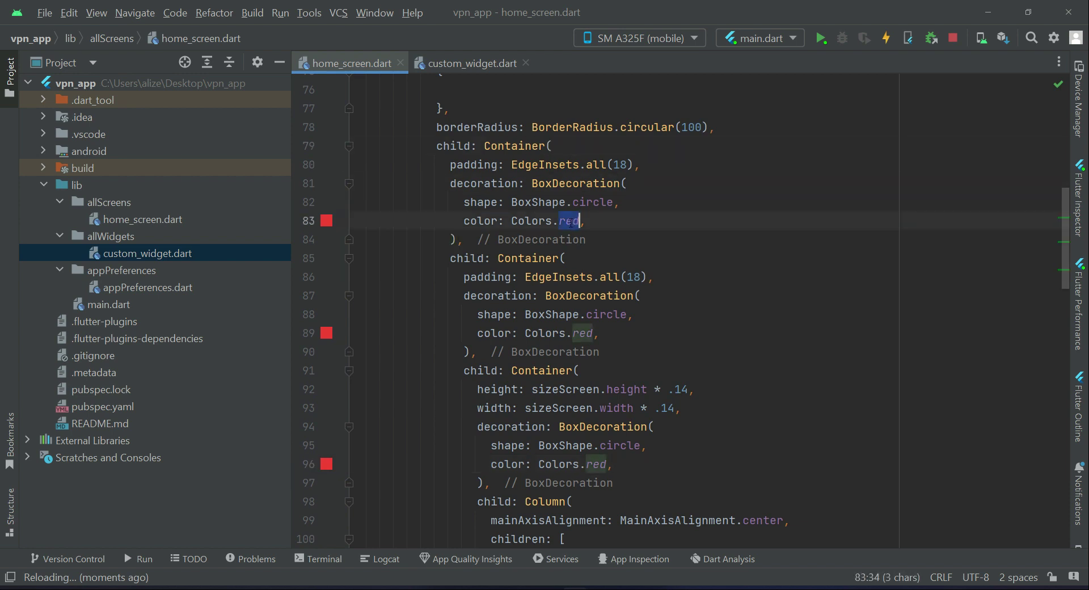
text(green)
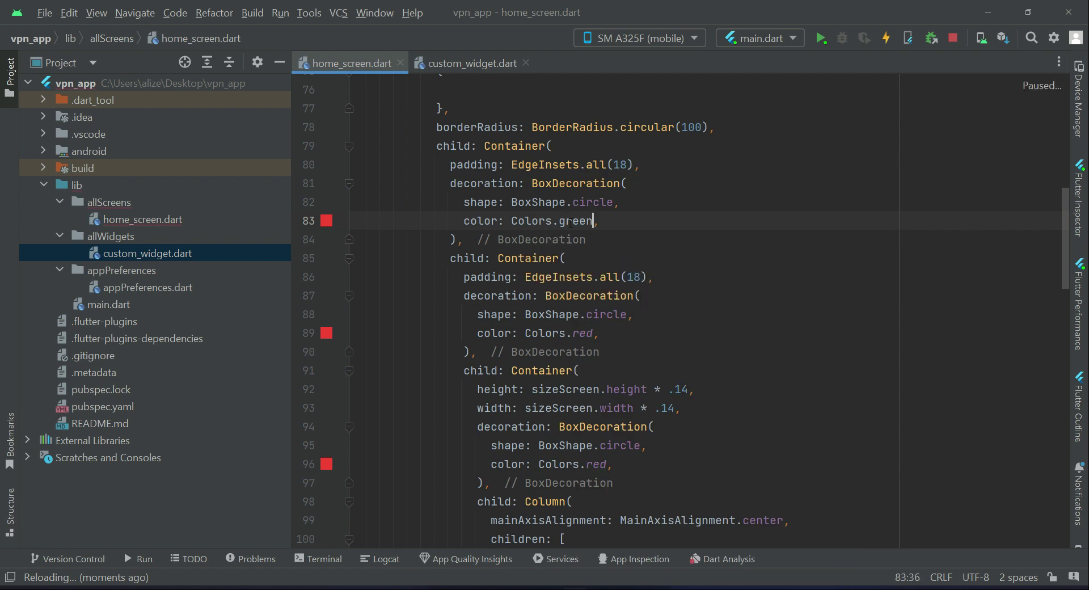
click(886, 38)
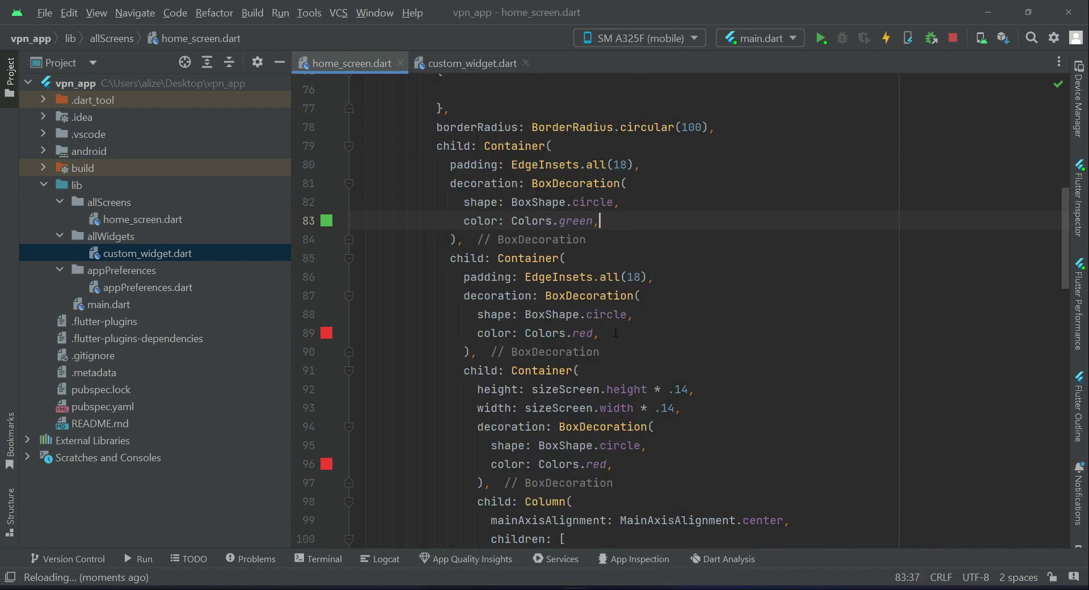
double_click(582, 333)
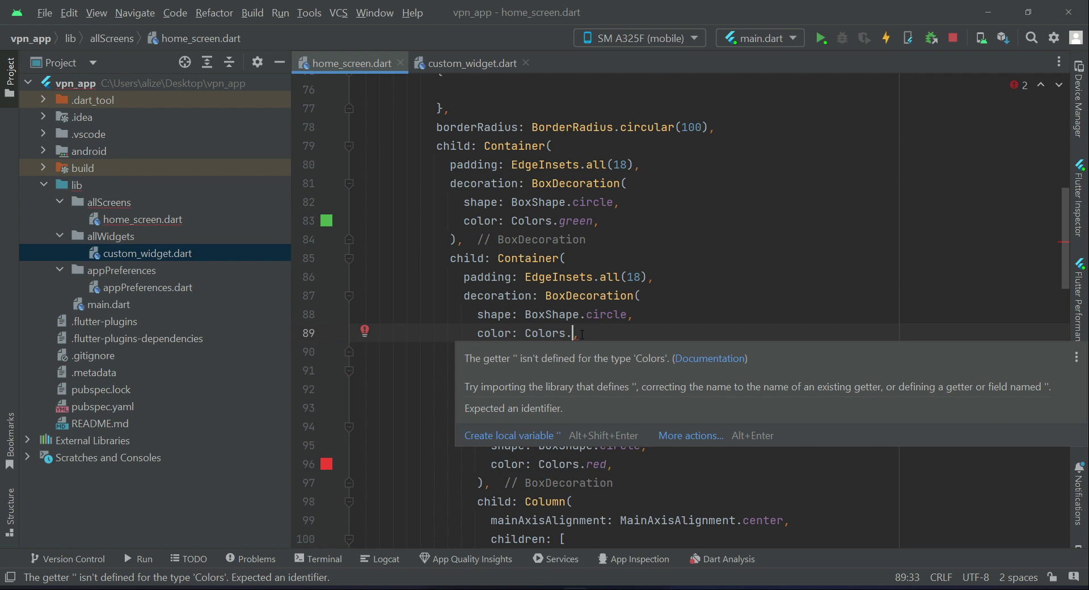
- Make the middle circle Colors.purpleAccent, check the device, then select the inner 'red'
text(p)
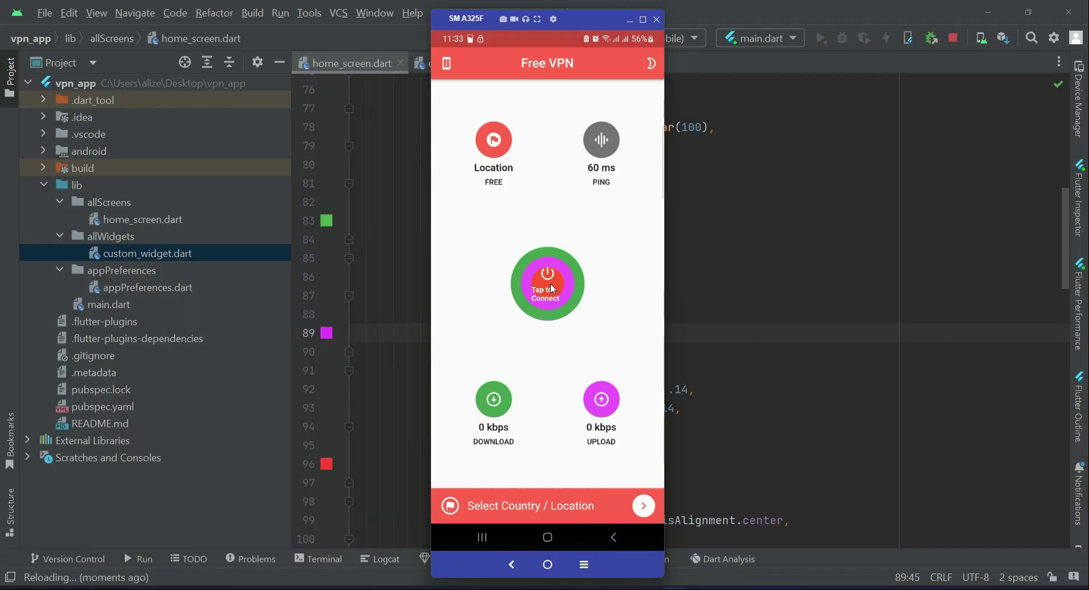
click(655, 19)
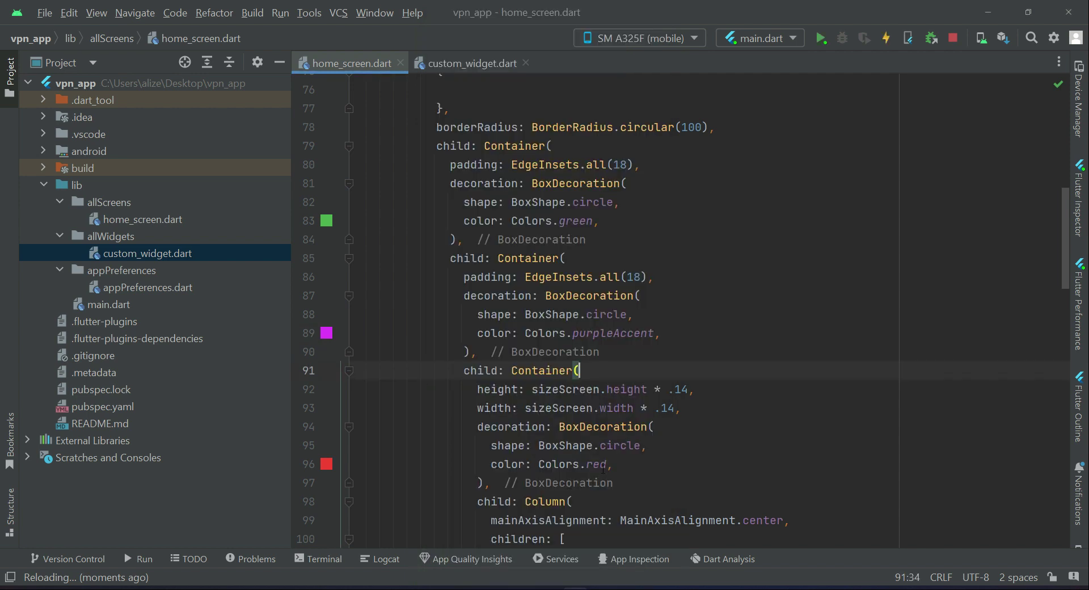
double_click(596, 464)
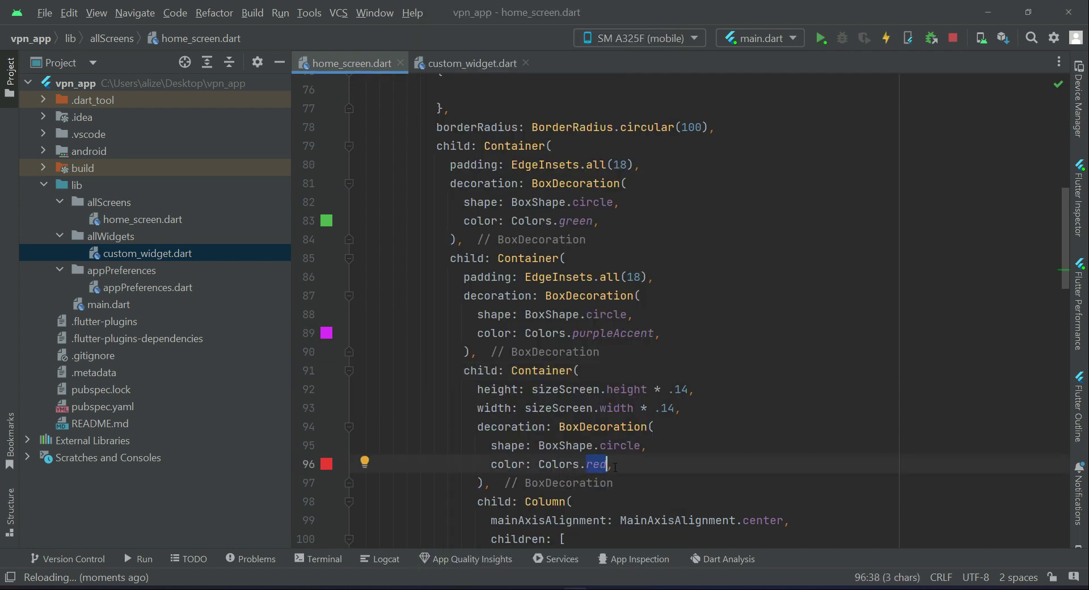